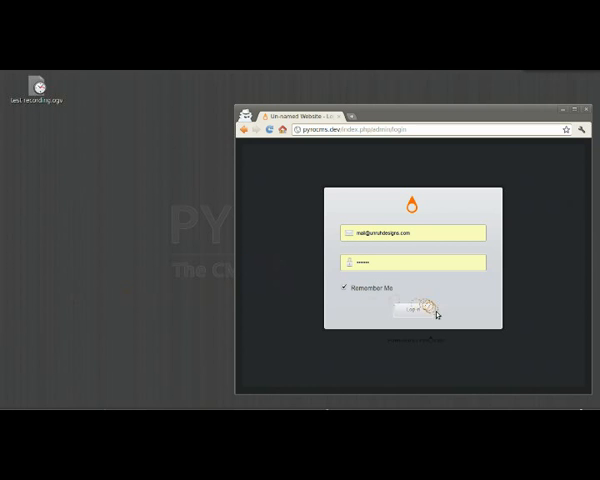
# Step: Sign in to the admin area and go to Content > Files, which has no folders yet
pyautogui.click(404, 312)
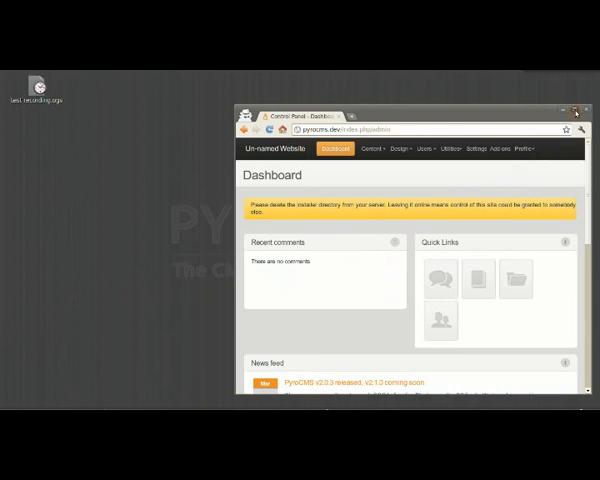
pyautogui.click(572, 112)
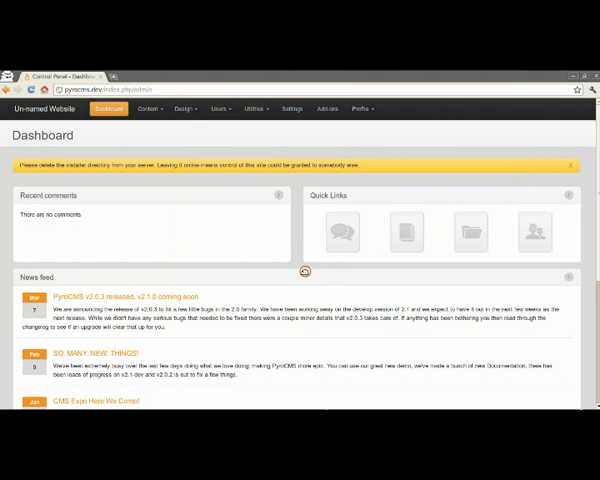
pyautogui.click(148, 108)
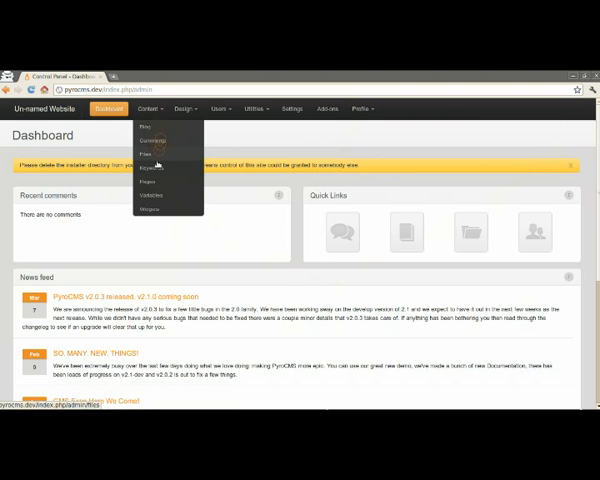
pyautogui.click(148, 154)
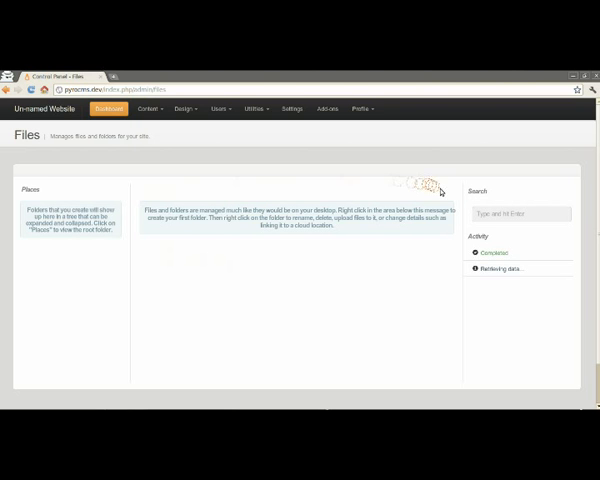
pyautogui.moveTo(164, 284)
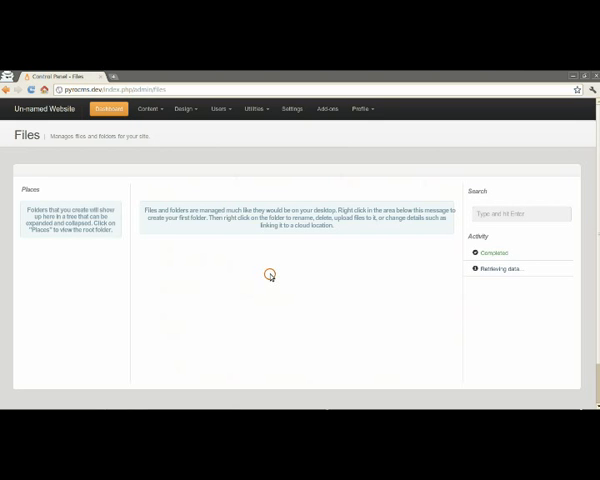
# Step: Add a new folder in the empty file area and name it 'Local Test'
pyautogui.rightClick(268, 274)
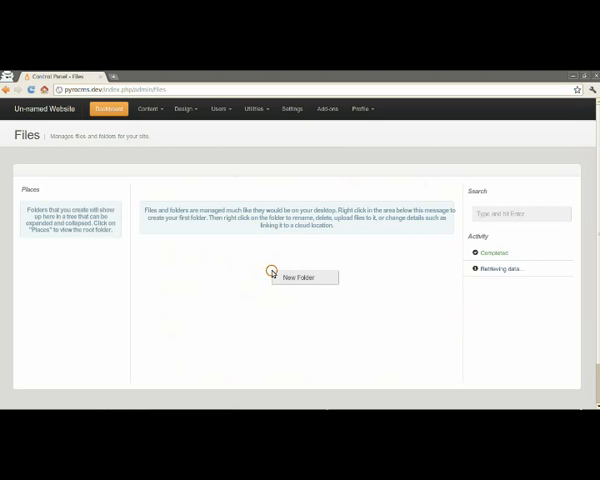
pyautogui.click(296, 276)
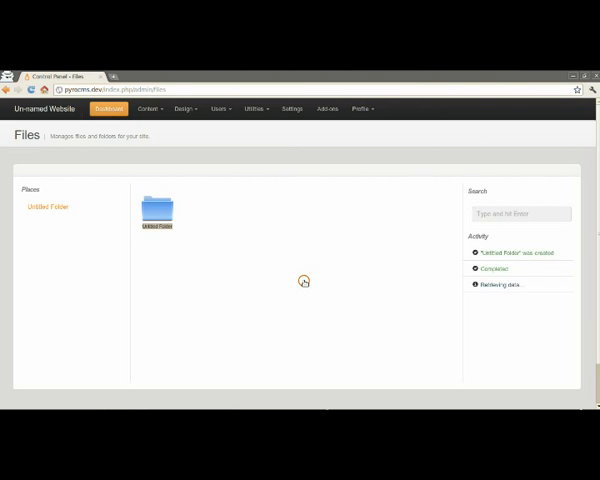
pyautogui.write('Local Test')
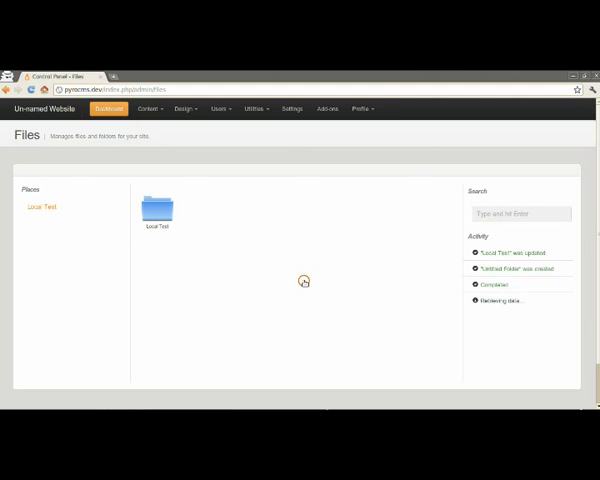
pyautogui.moveTo(498, 256)
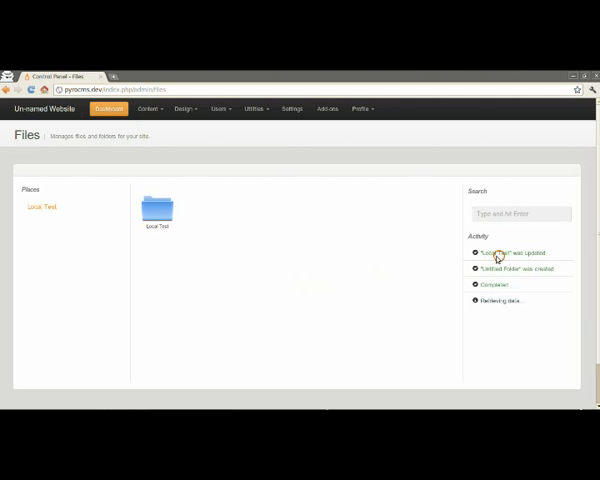
pyautogui.moveTo(436, 268)
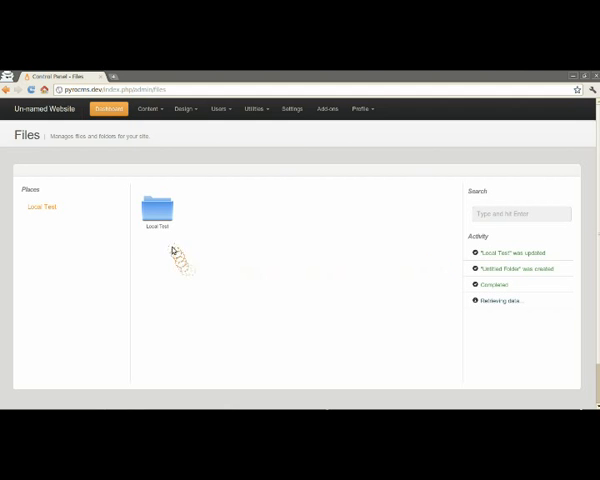
pyautogui.rightClick(156, 210)
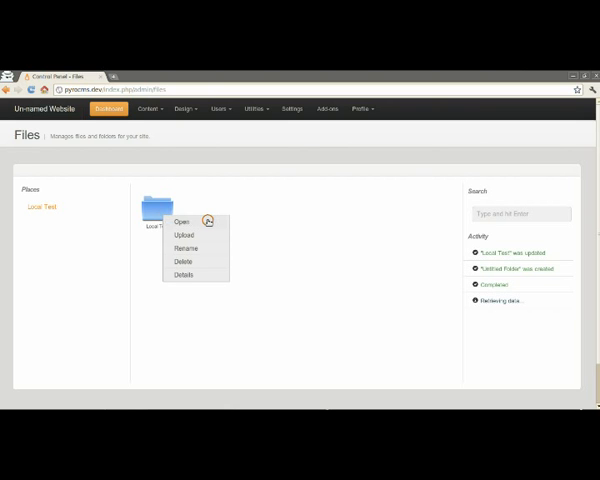
pyautogui.moveTo(202, 246)
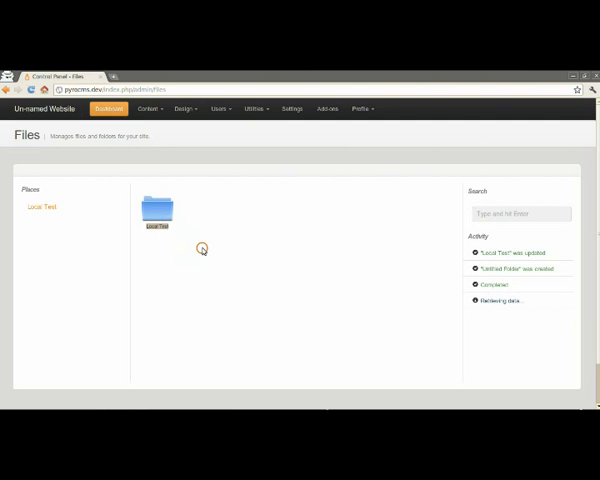
pyautogui.moveTo(292, 222)
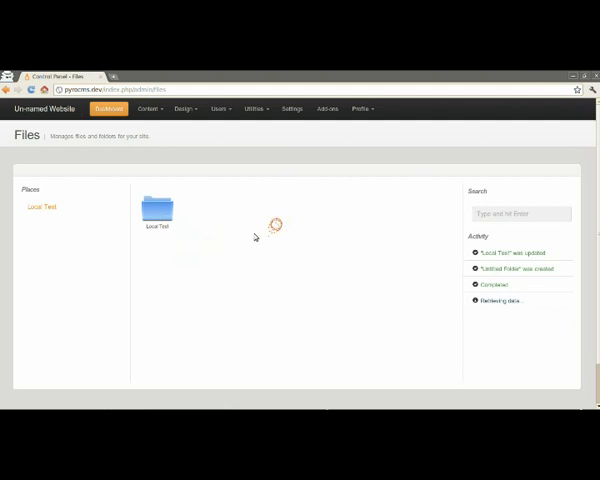
pyautogui.rightClick(156, 210)
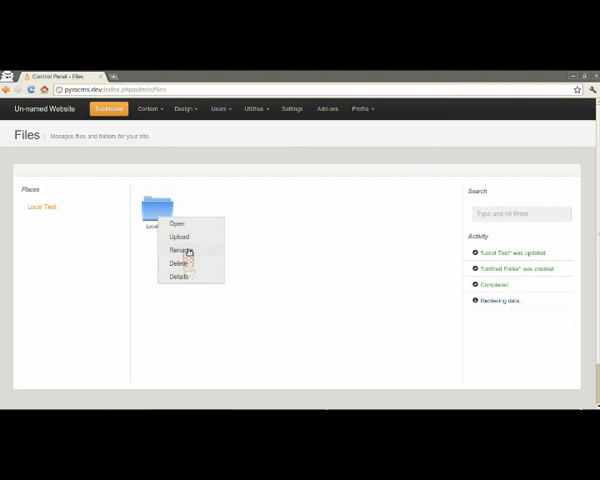
# Step: Start an upload into Local Test and choose canyon.jpg, inlet.jpg and spiderweb.jpg from the computer
pyautogui.click(178, 236)
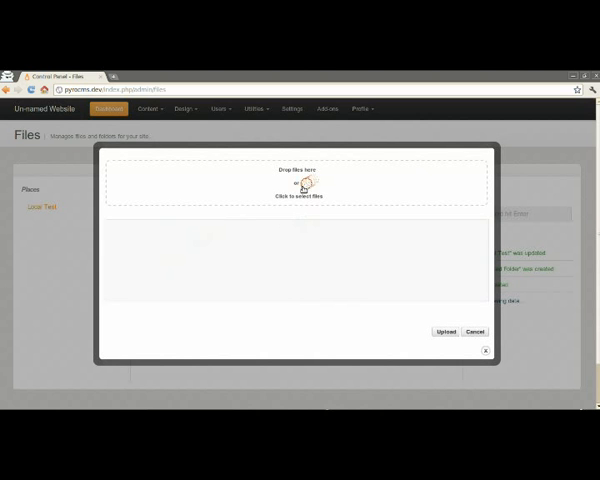
pyautogui.click(304, 190)
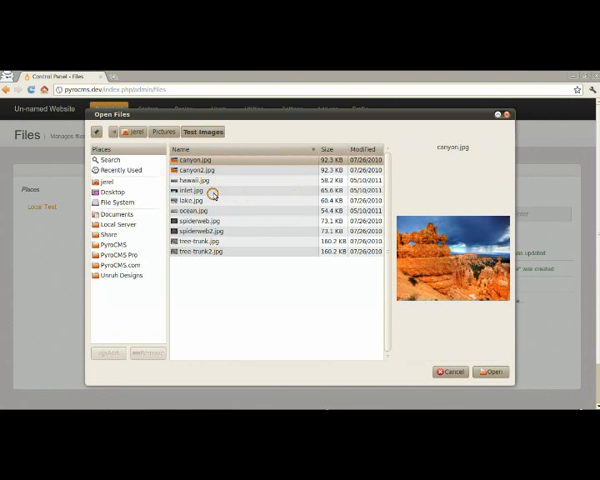
pyautogui.click(198, 192)
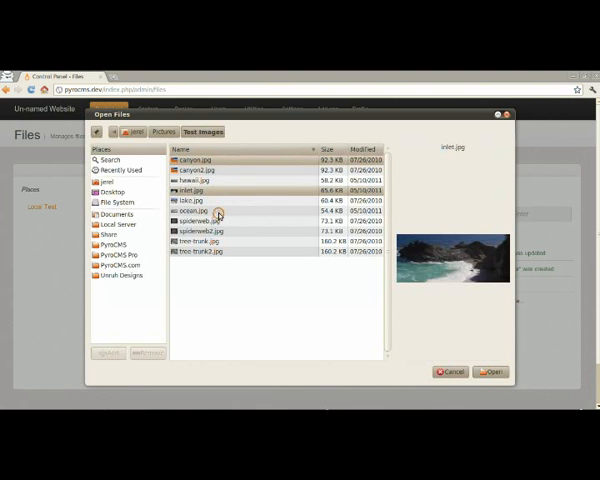
pyautogui.click(196, 222)
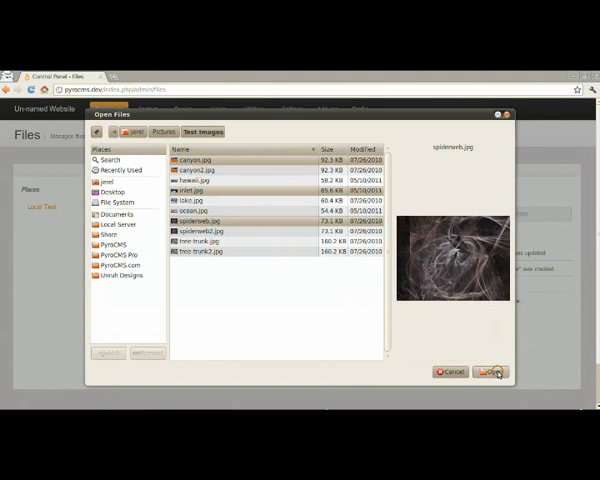
pyautogui.click(492, 372)
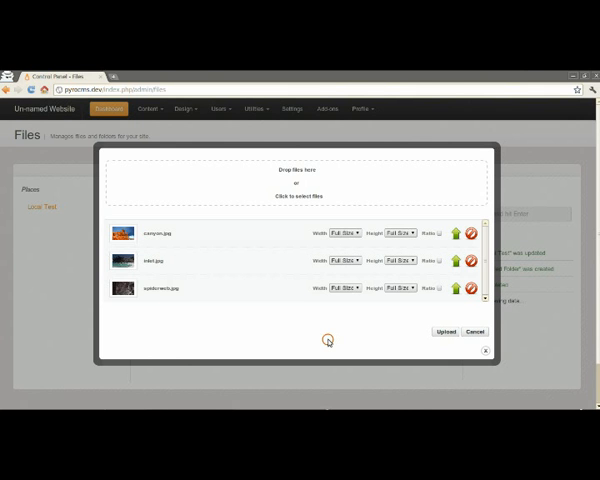
# Step: Set a resize width and height for canyon.jpg and upload the photos into the folder
pyautogui.click(342, 232)
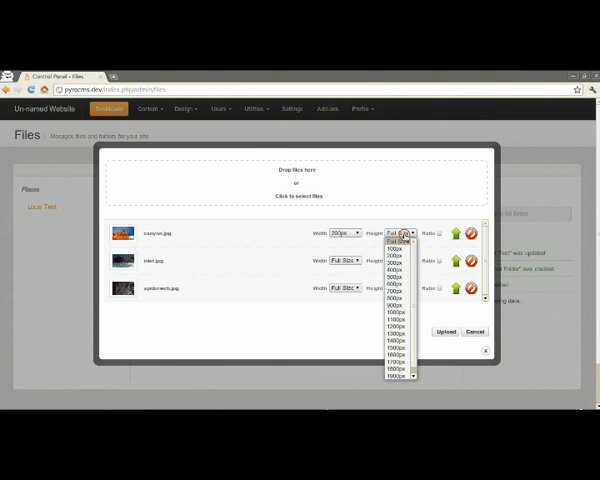
pyautogui.click(392, 240)
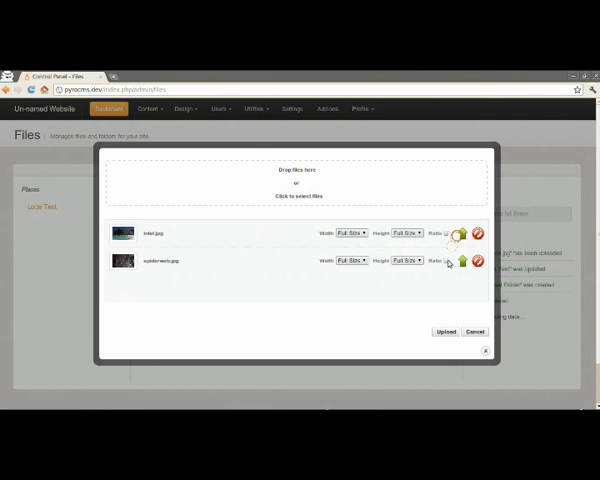
pyautogui.click(446, 332)
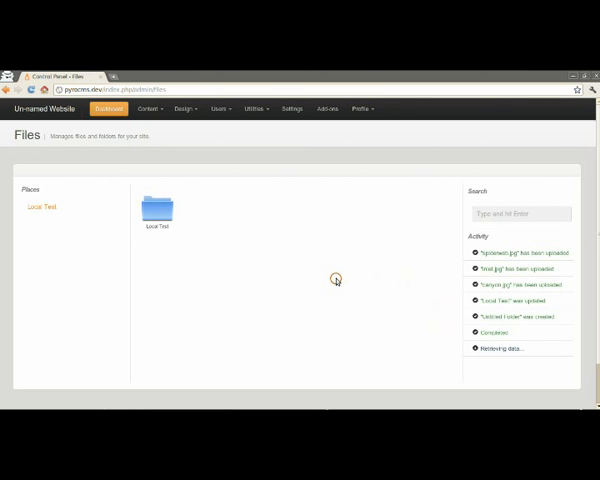
# Step: Enter the Local Test folder and create a subfolder inside it
pyautogui.click(156, 210)
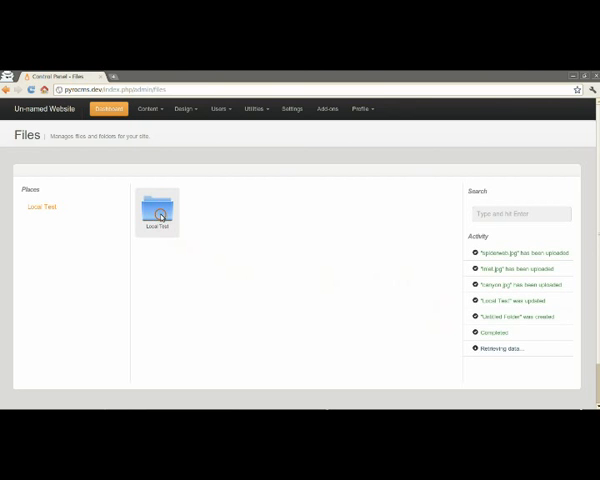
pyautogui.doubleClick(156, 210)
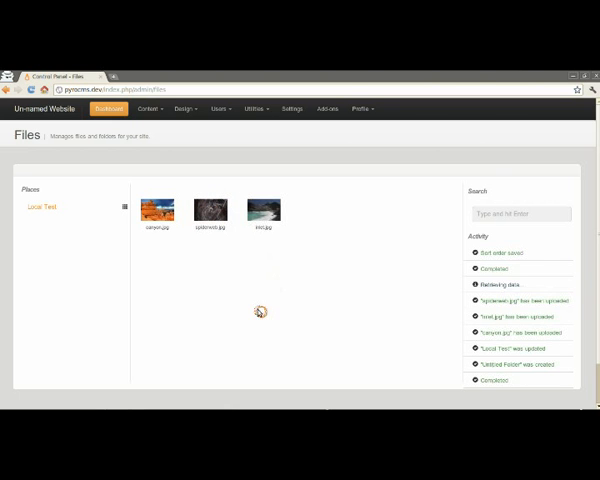
pyautogui.rightClick(258, 312)
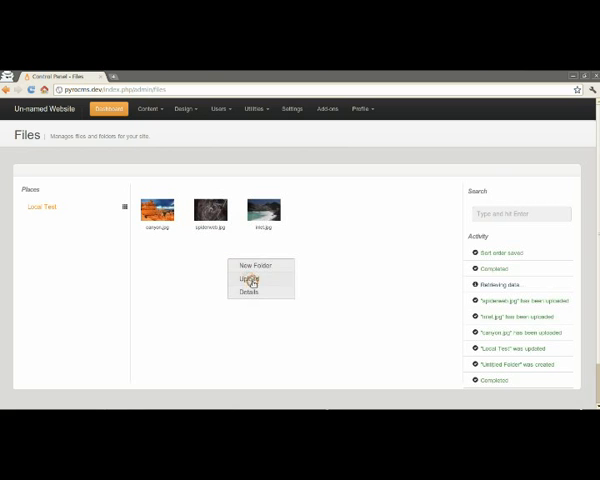
pyautogui.click(258, 280)
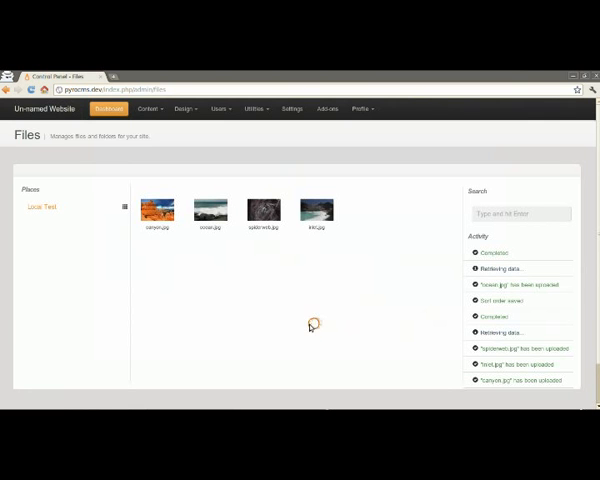
# Step: Rename the second image, then bring up the details of the third image, spiderweb.jpg
pyautogui.click(210, 210)
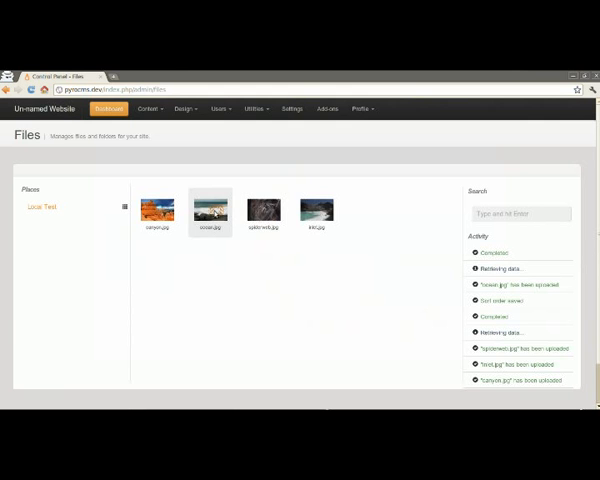
pyautogui.rightClick(210, 210)
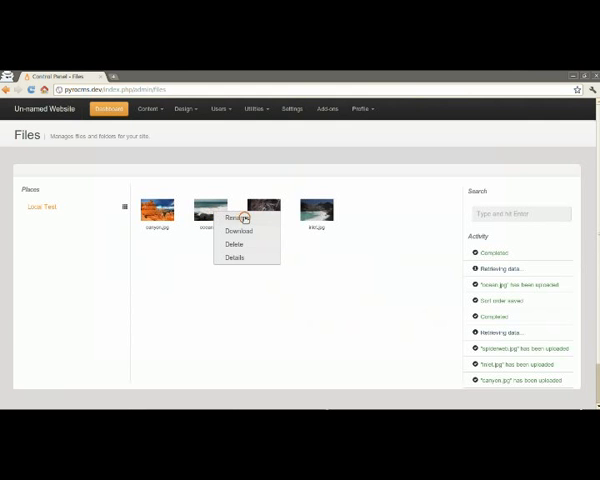
pyautogui.click(232, 218)
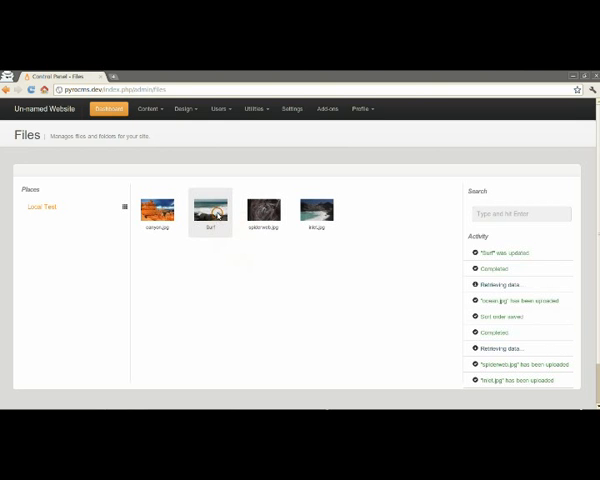
pyautogui.rightClick(262, 210)
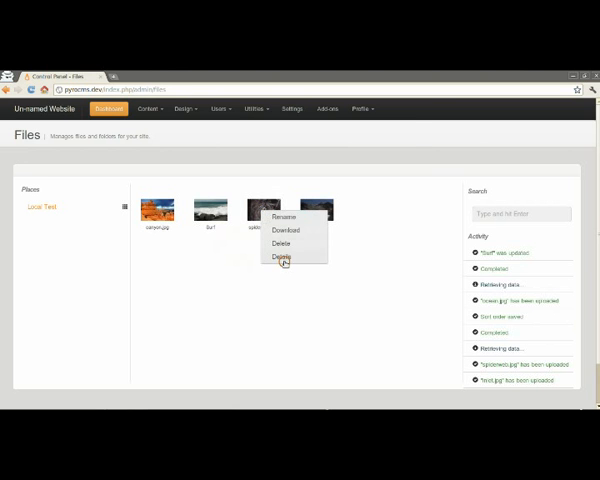
pyautogui.click(284, 216)
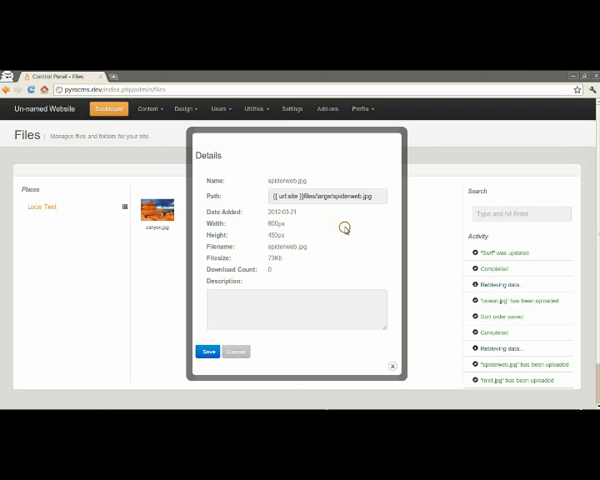
pyautogui.moveTo(336, 236)
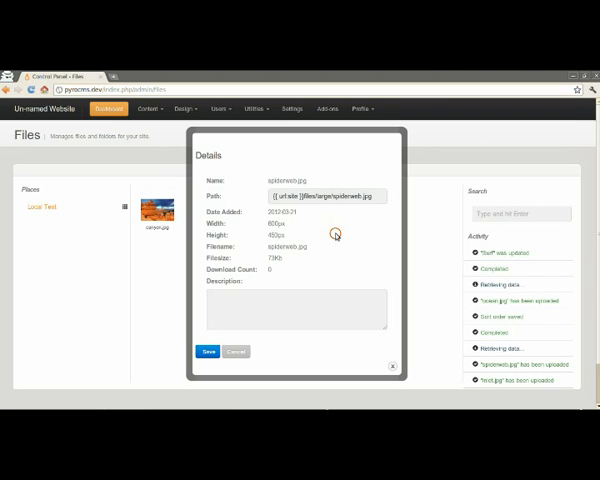
pyautogui.moveTo(276, 276)
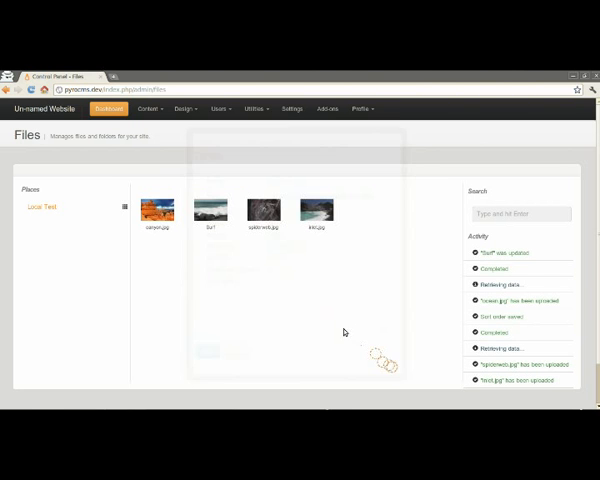
# Step: Return to the top level of Files showing the Local Test folder
pyautogui.click(40, 208)
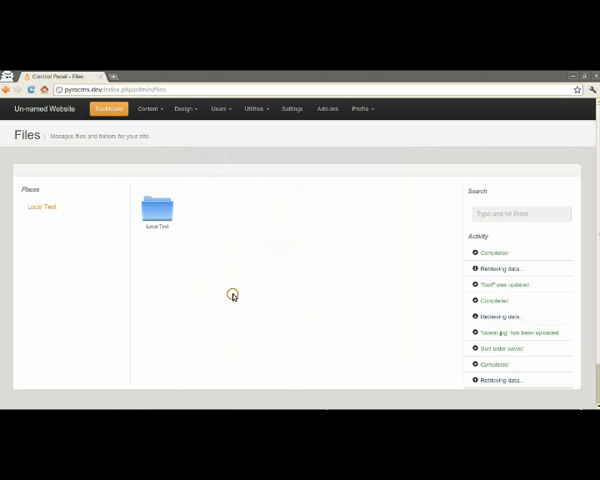
pyautogui.moveTo(240, 276)
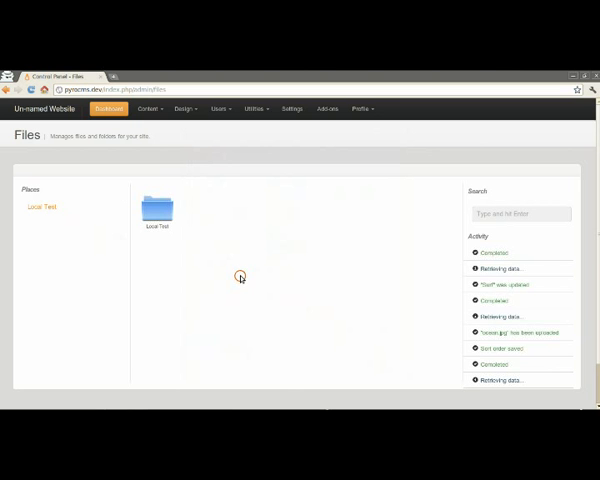
pyautogui.click(292, 108)
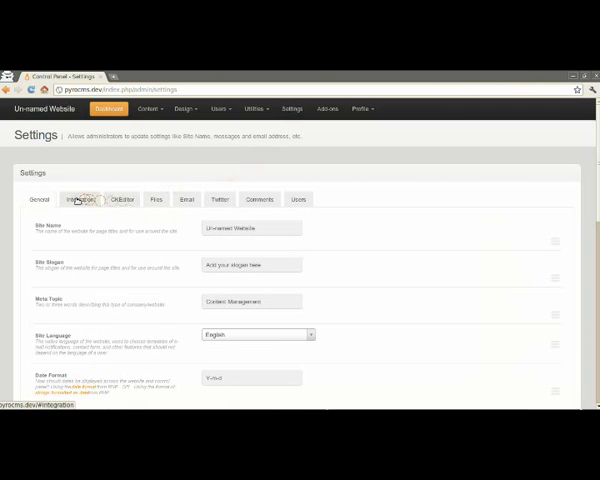
pyautogui.click(156, 200)
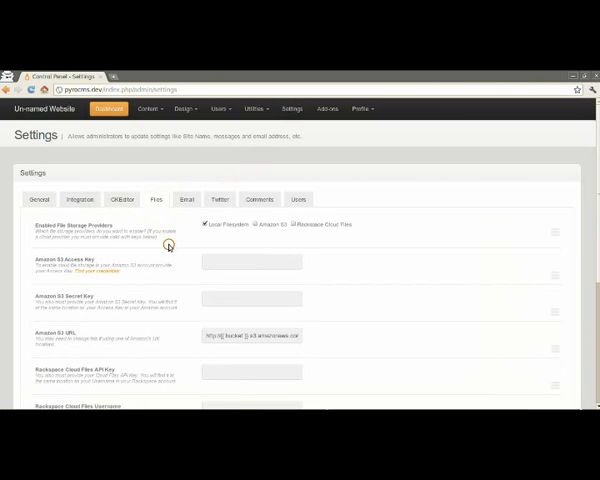
pyautogui.scroll(-3)
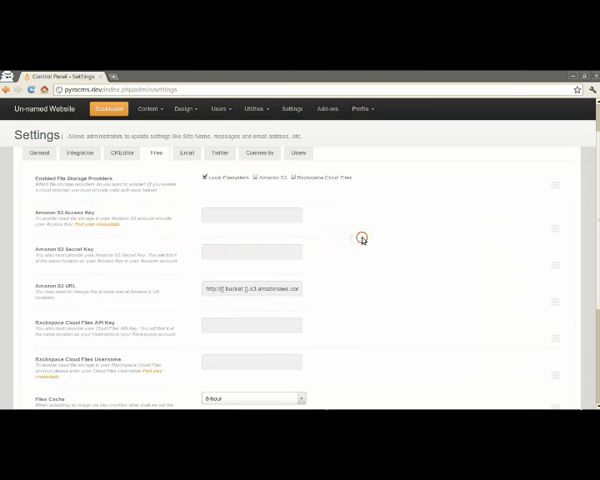
pyautogui.moveTo(412, 228)
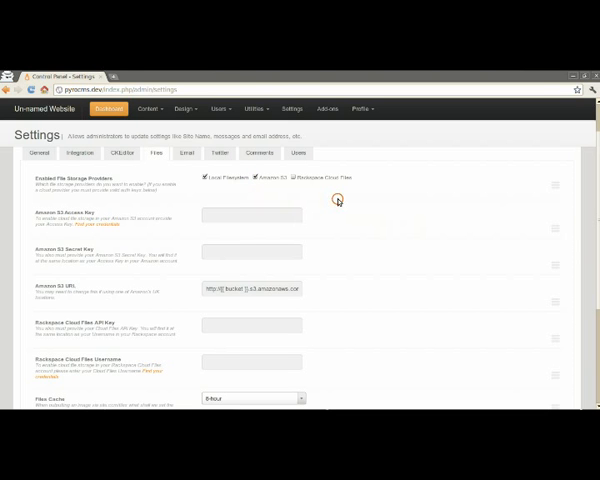
pyautogui.click(296, 176)
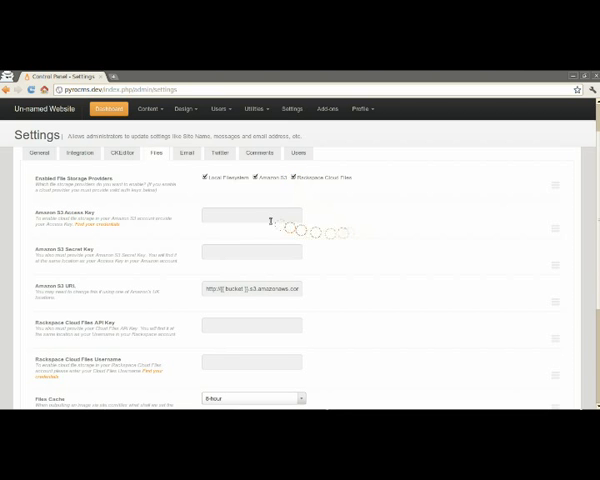
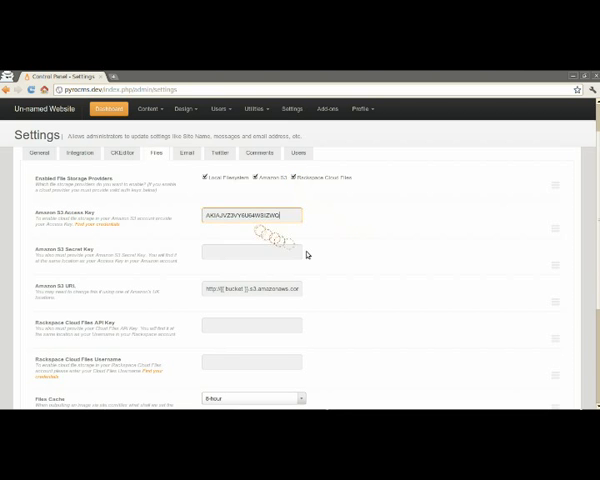
pyautogui.click(250, 252)
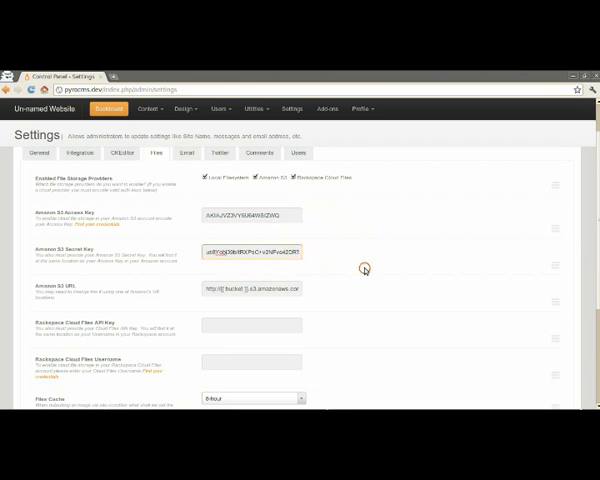
pyautogui.scroll(-3)
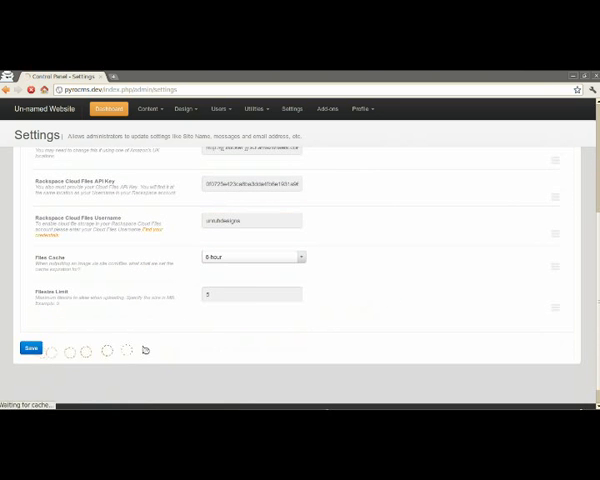
pyautogui.click(32, 348)
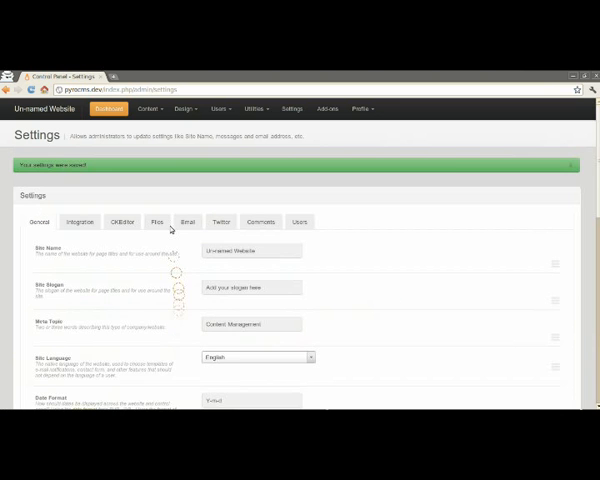
# Step: Back in Files, create a second top-level folder named 'Amazon Test' beside Local Test
pyautogui.click(156, 220)
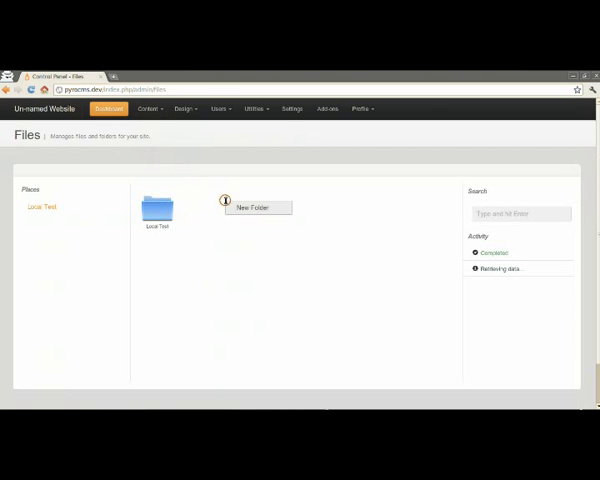
pyautogui.click(252, 208)
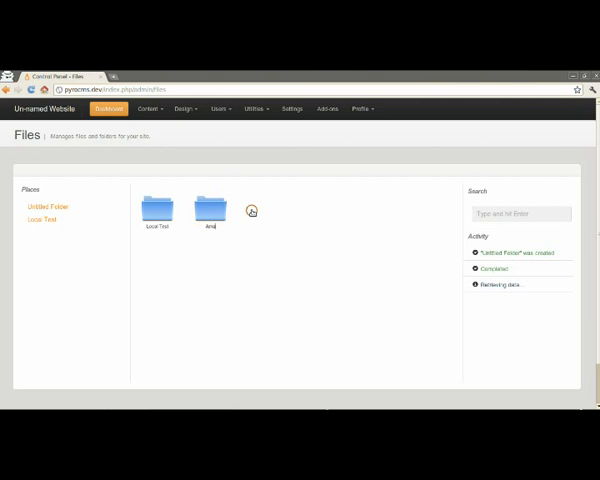
pyautogui.write('Amazon Test')
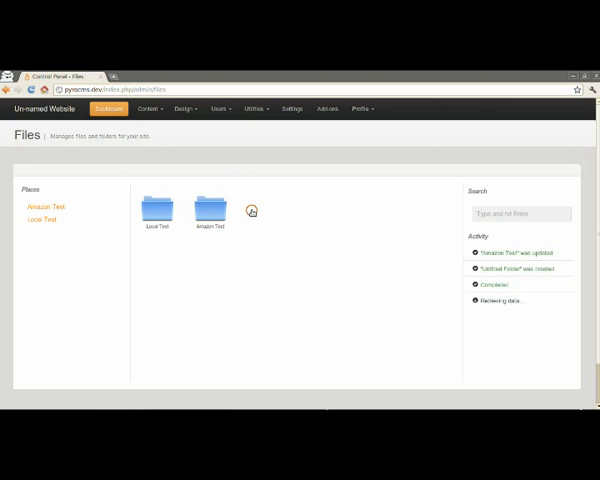
pyautogui.click(210, 208)
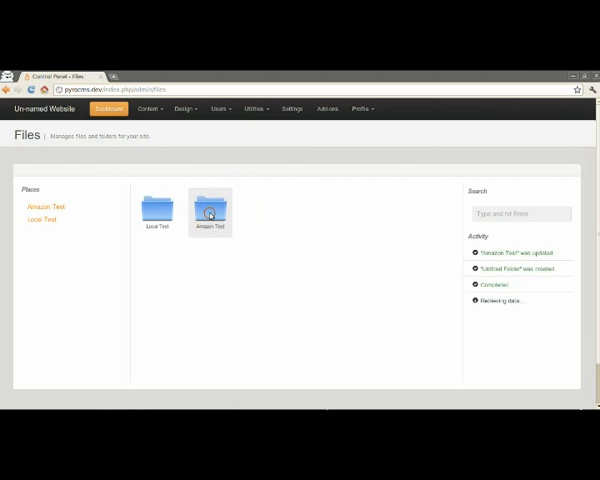
# Step: In the Amazon Test folder's details, choose amazon-s3 as its storage location
pyautogui.rightClick(210, 210)
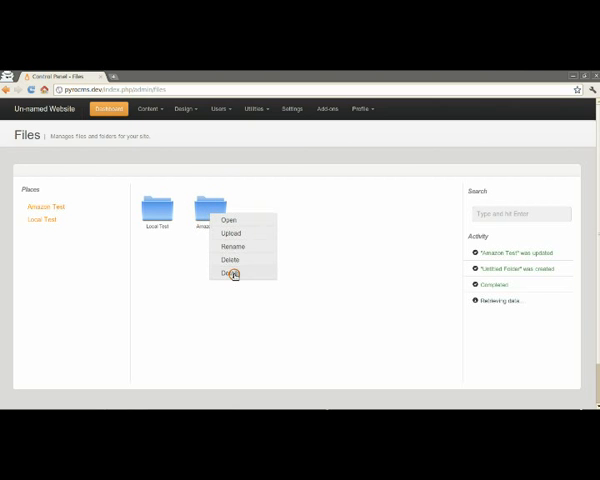
pyautogui.click(232, 246)
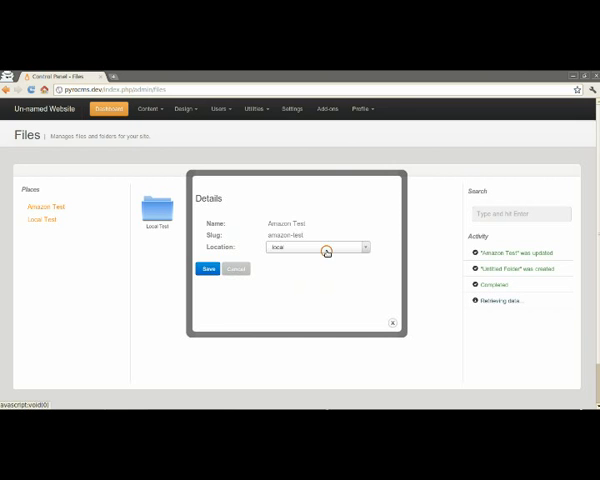
pyautogui.click(316, 248)
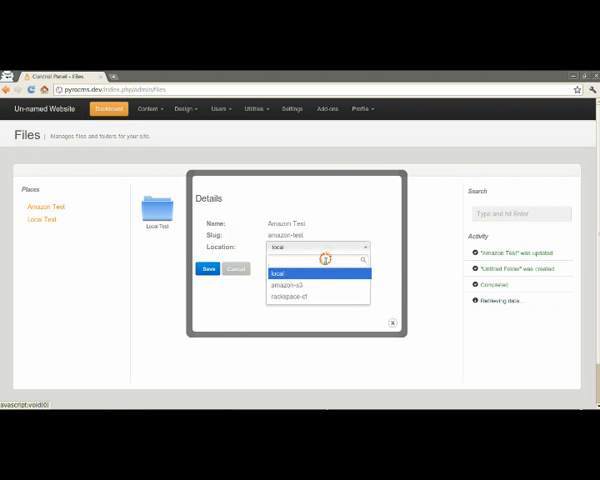
pyautogui.click(290, 284)
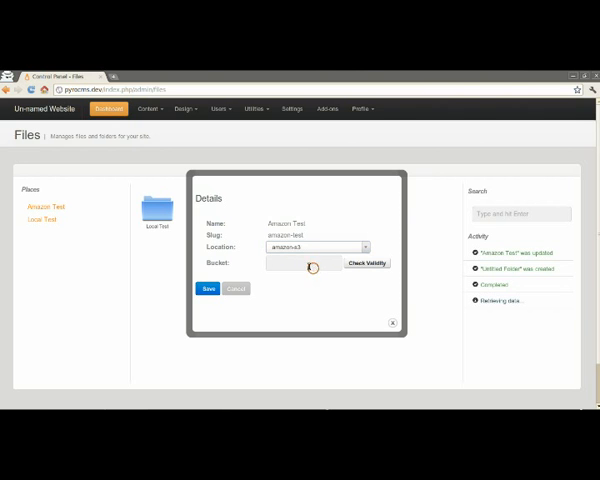
pyautogui.doubleClick(288, 224)
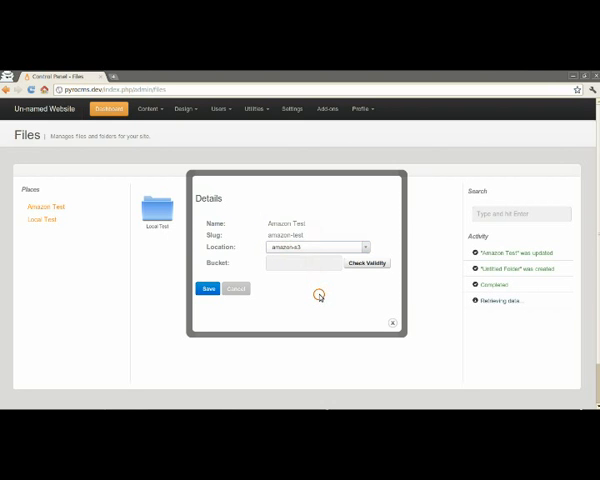
# Step: Enter the bucket name 'jerelumsh-morgan' and save the cloud folder
pyautogui.click(310, 264)
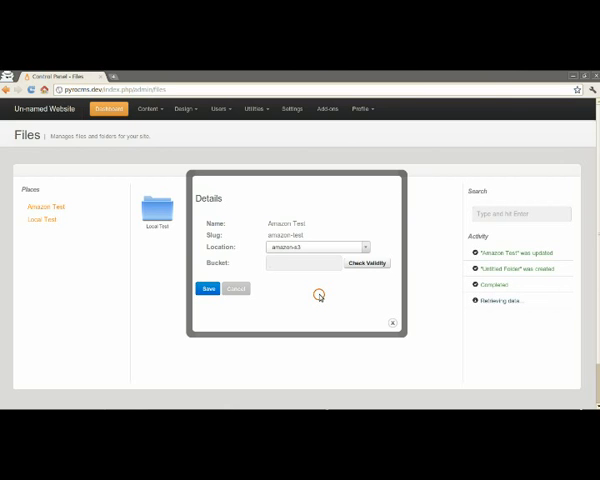
pyautogui.write('jerel-te')
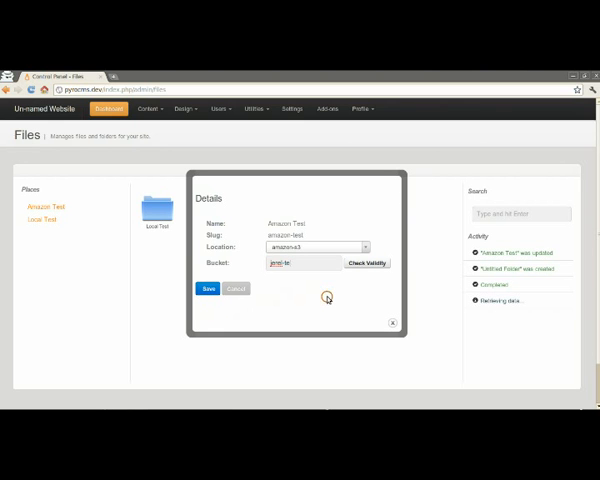
pyautogui.click(300, 264)
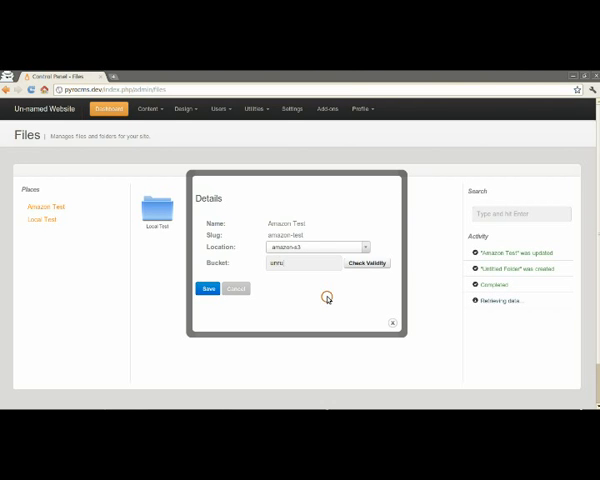
pyautogui.write('umsh-morgan-test')
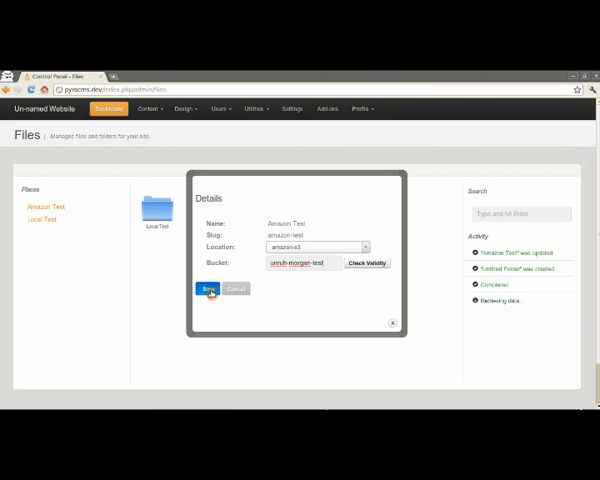
pyautogui.click(208, 288)
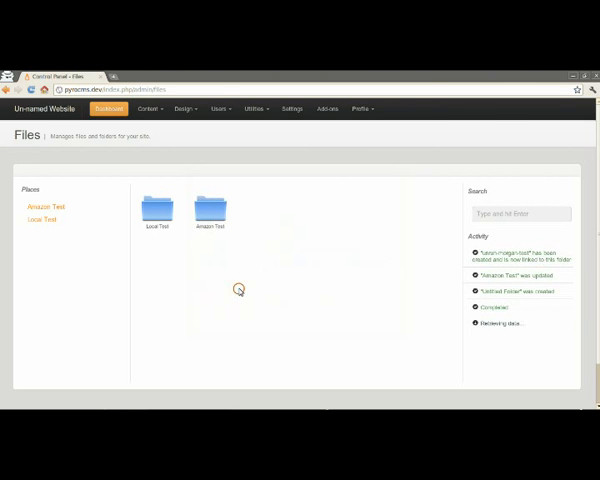
pyautogui.moveTo(396, 278)
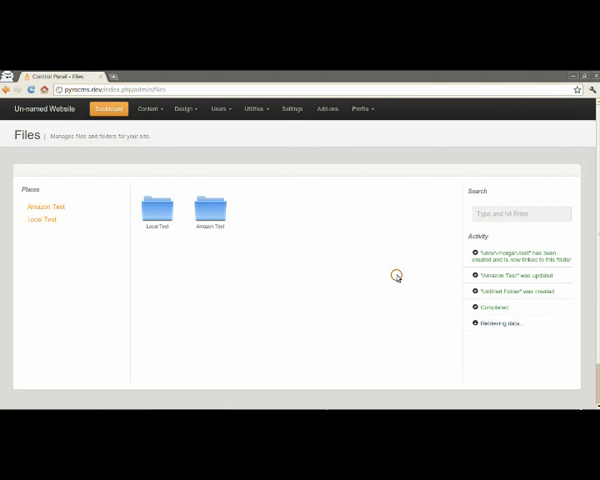
pyautogui.moveTo(222, 244)
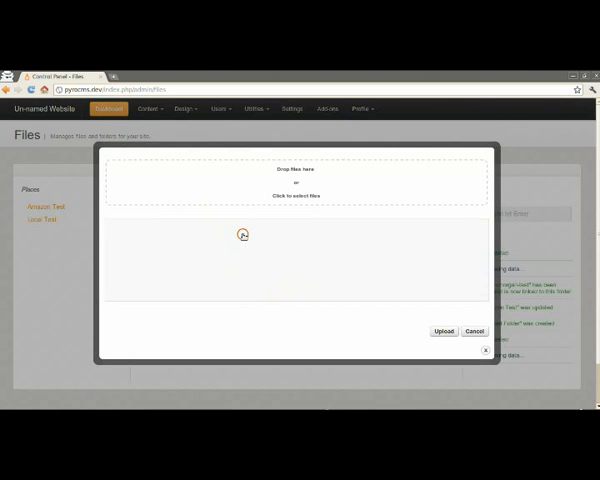
# Step: Choose the canyon and tree photos from the computer and upload them into Amazon Test
pyautogui.click(292, 196)
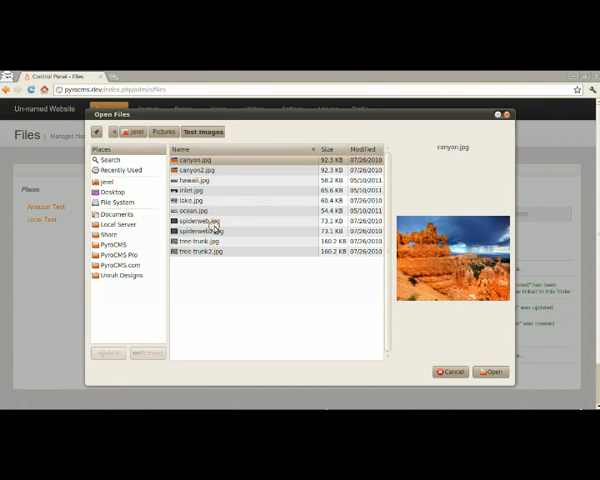
pyautogui.click(204, 240)
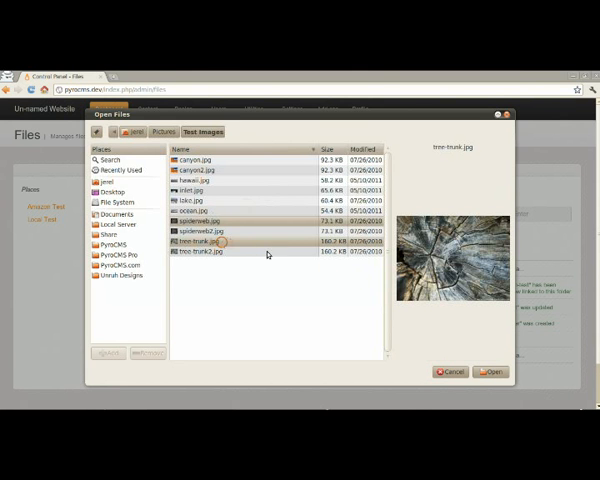
pyautogui.click(492, 372)
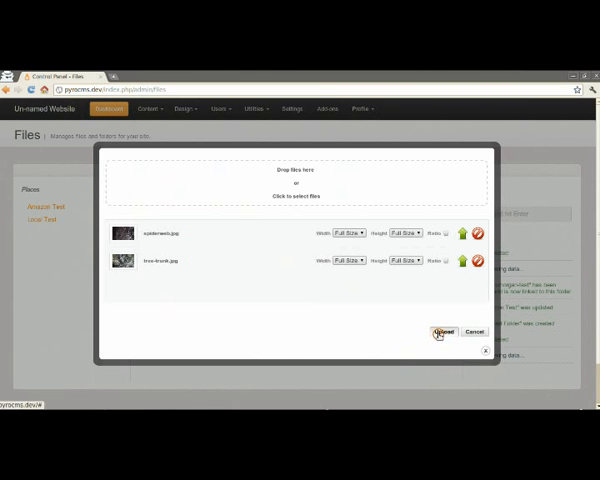
pyautogui.click(444, 332)
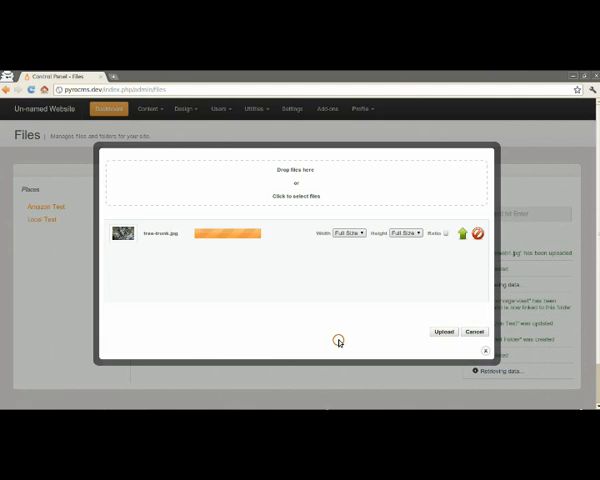
pyautogui.click(444, 332)
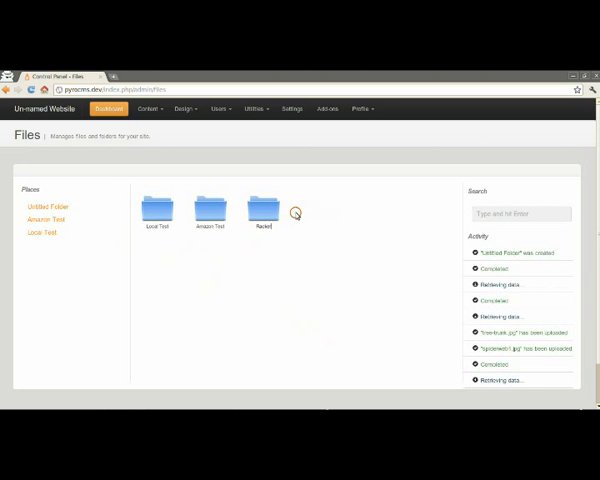
# Step: View the third folder's rackspace location and container in its Details dialog, then close it
pyautogui.rightClick(262, 210)
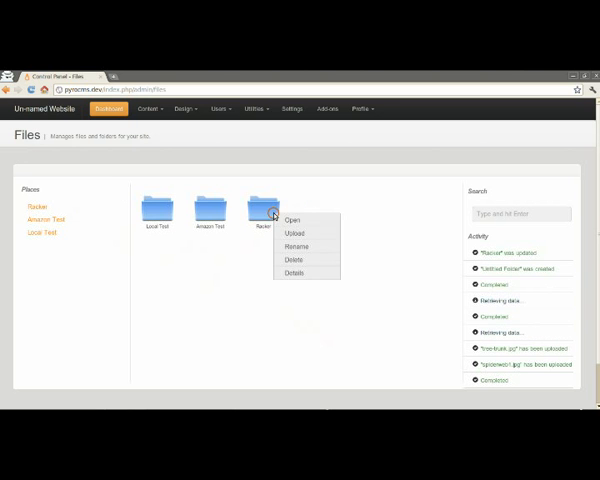
pyautogui.click(294, 272)
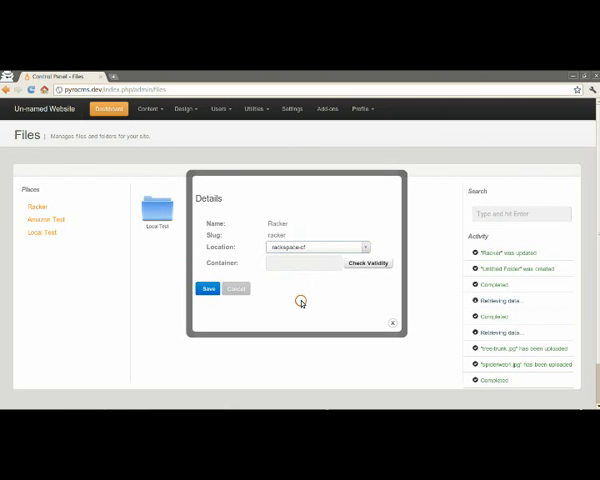
pyautogui.click(310, 262)
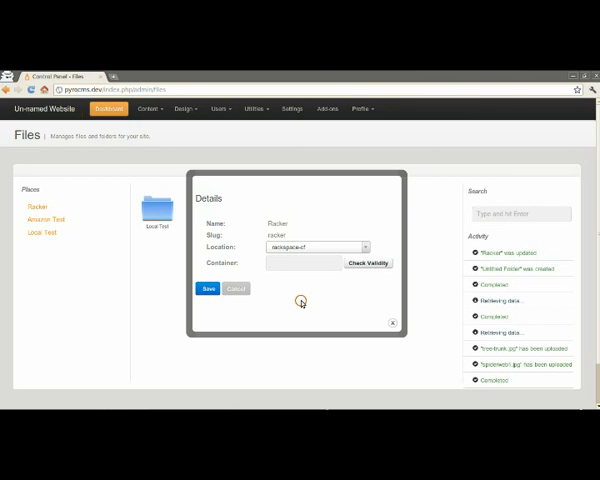
pyautogui.click(310, 264)
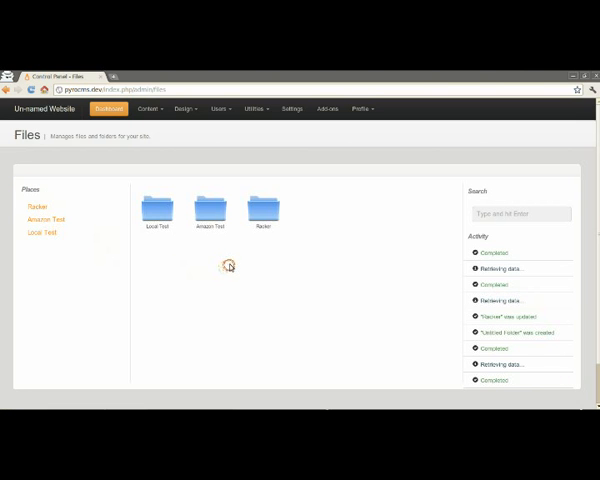
# Step: Synchronize the Amazon Test folder with its cloud bucket so its three files appear
pyautogui.rightClick(208, 210)
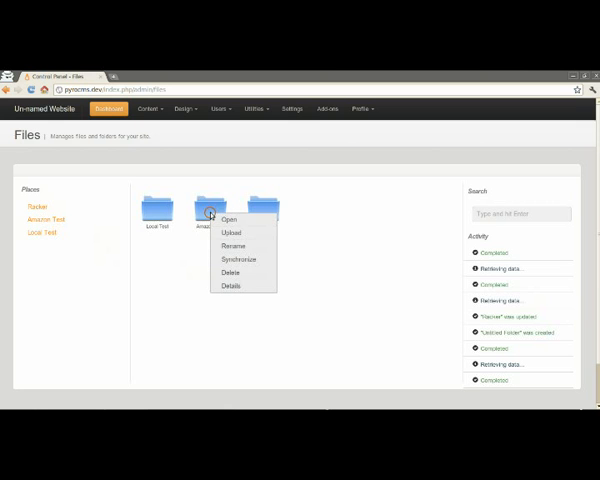
pyautogui.moveTo(256, 260)
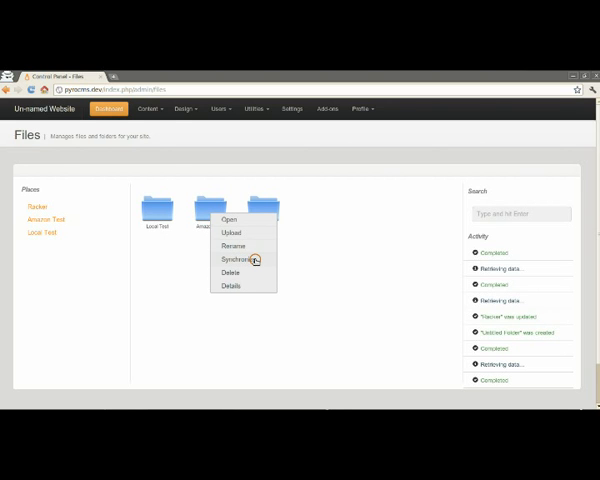
pyautogui.click(244, 258)
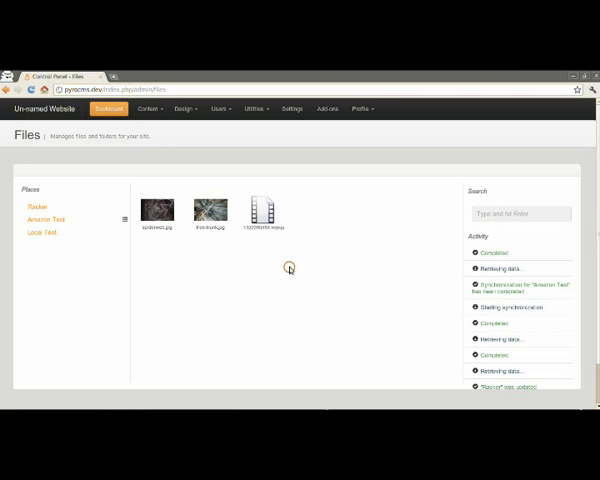
# Step: Rename the movie file in Amazon Test to a shorter name
pyautogui.rightClick(262, 210)
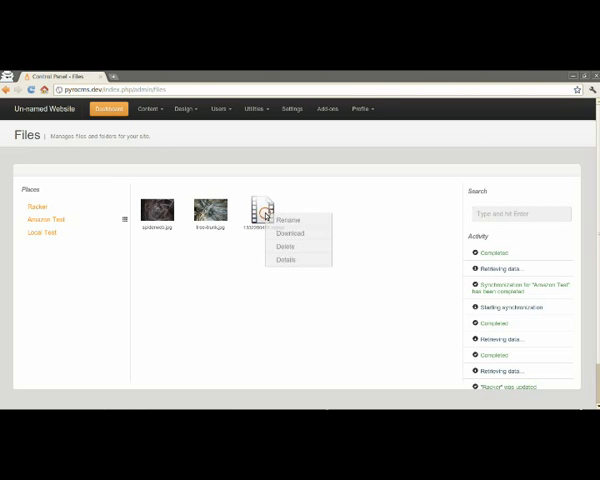
pyautogui.click(288, 220)
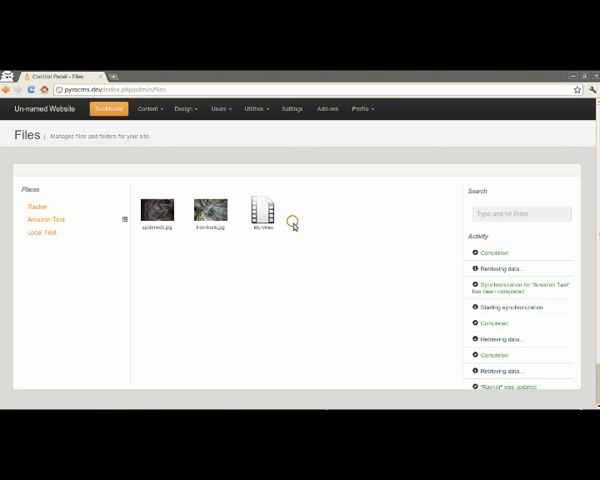
pyautogui.moveTo(298, 280)
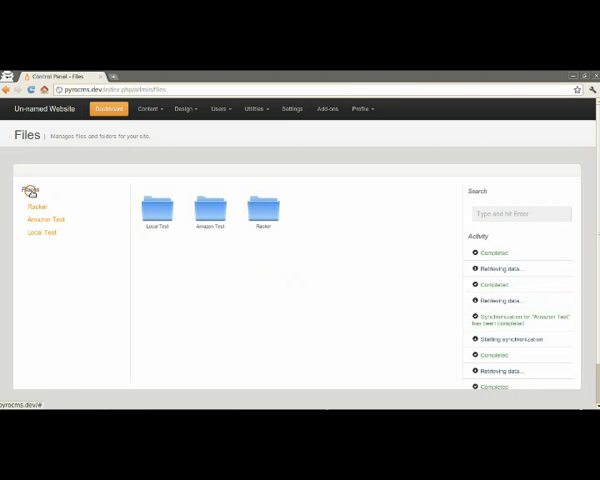
# Step: Set the third folder's storage to Rackspace with container 'videos' and save its details
pyautogui.rightClick(262, 204)
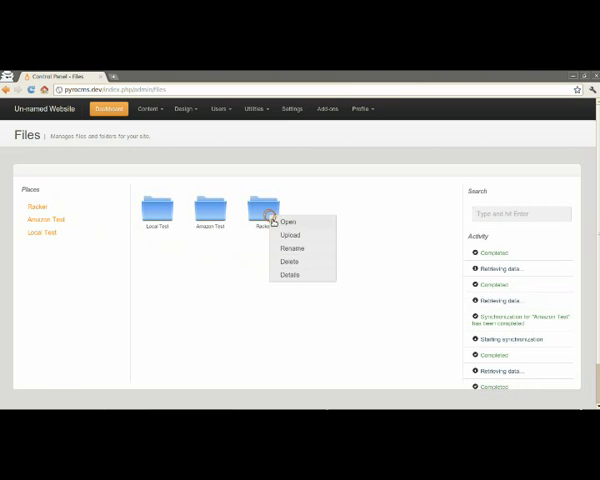
pyautogui.click(288, 274)
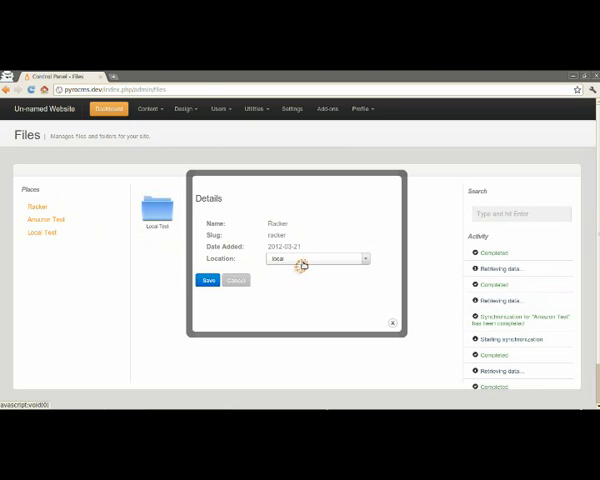
pyautogui.click(318, 260)
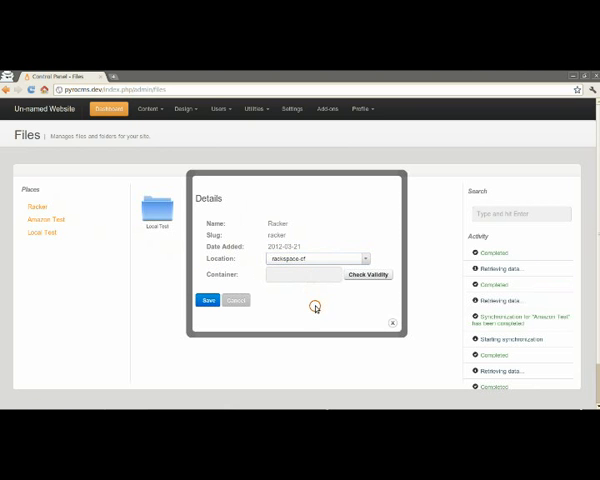
pyautogui.click(304, 274)
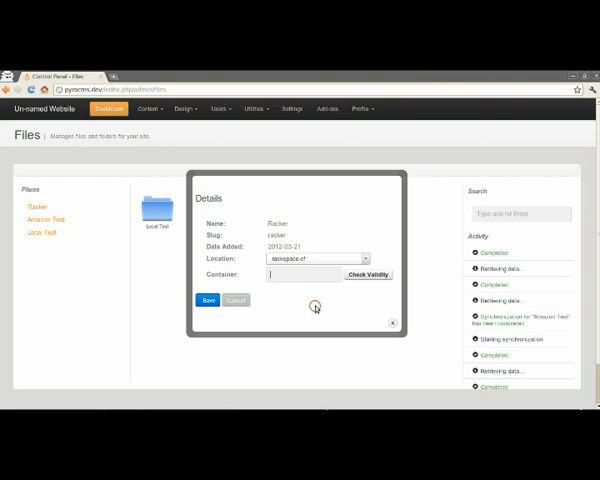
pyautogui.write('videos')
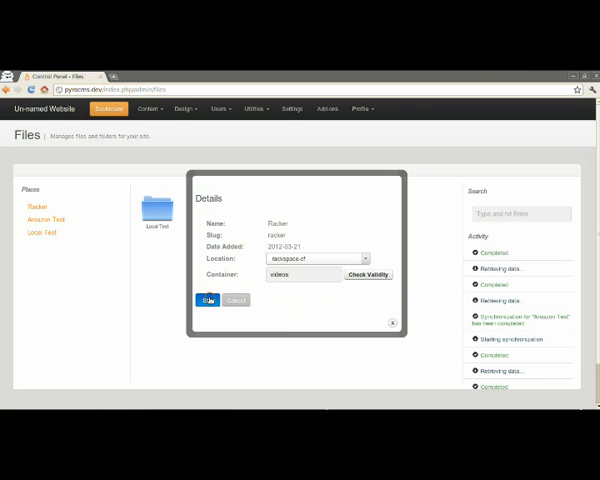
pyautogui.click(206, 300)
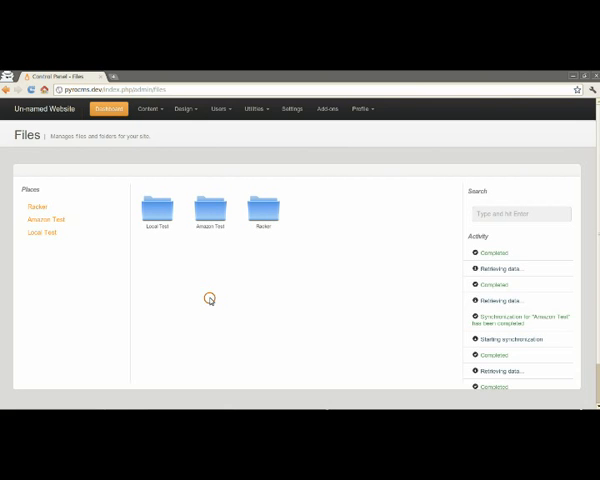
pyautogui.rightClick(264, 210)
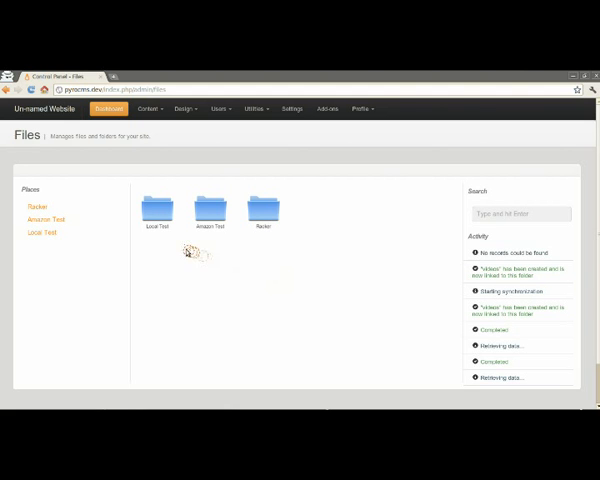
# Step: Create a new subfolder under Local Test and show the folder's subfolder and four images
pyautogui.click(156, 208)
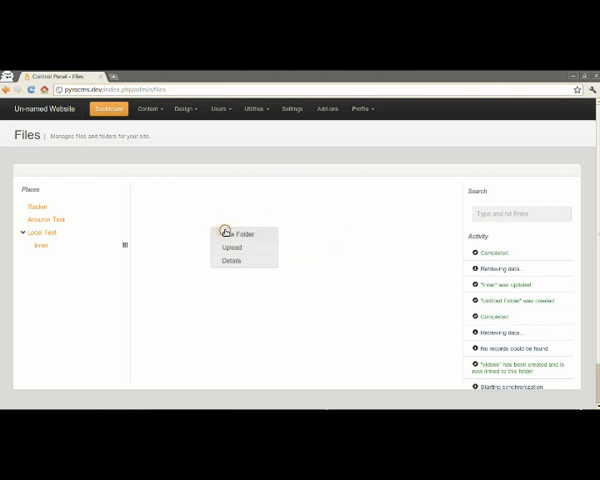
pyautogui.click(236, 232)
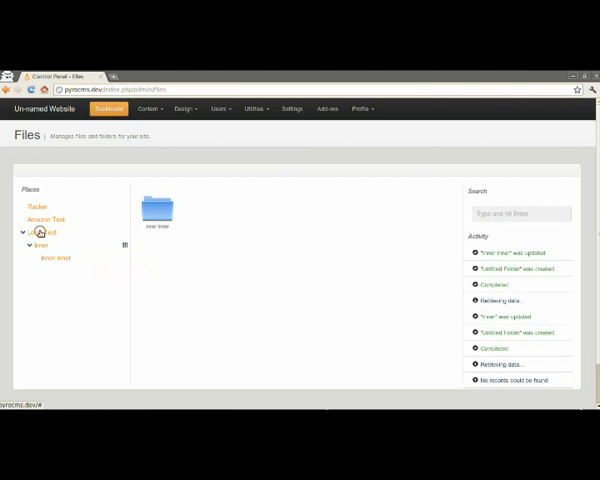
pyautogui.click(40, 232)
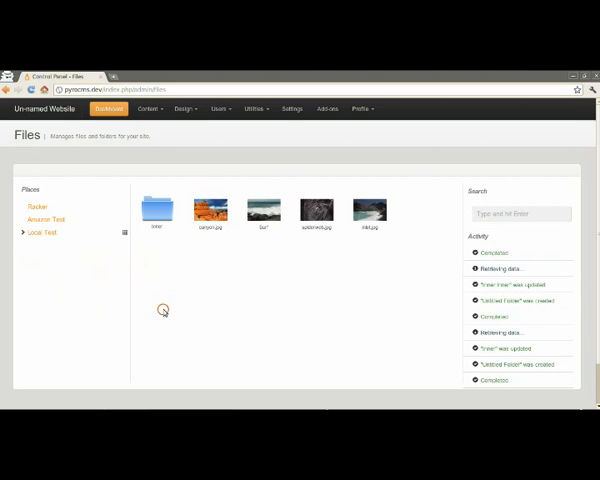
pyautogui.moveTo(166, 308)
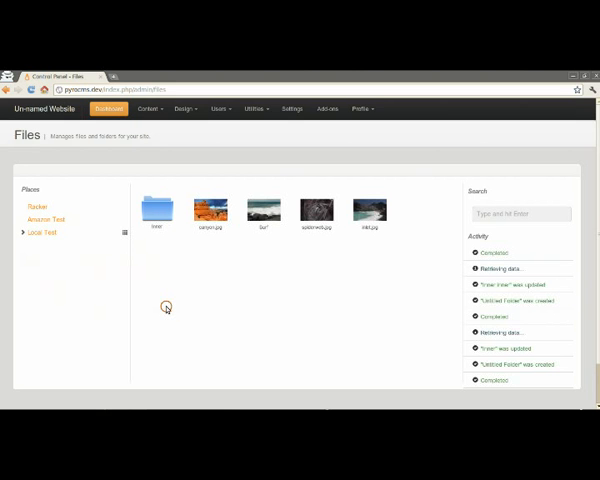
pyautogui.moveTo(160, 304)
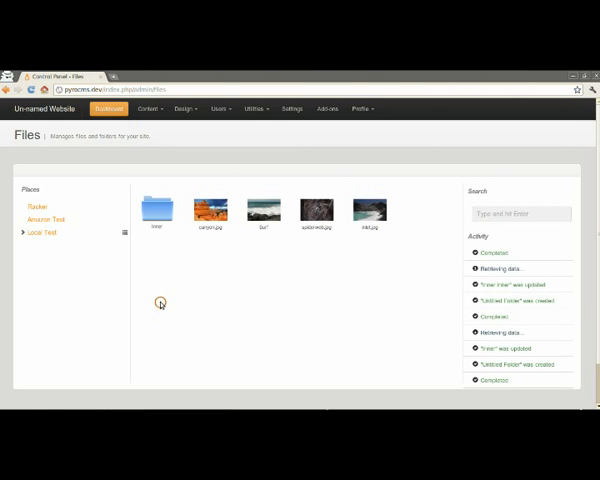
pyautogui.moveTo(88, 360)
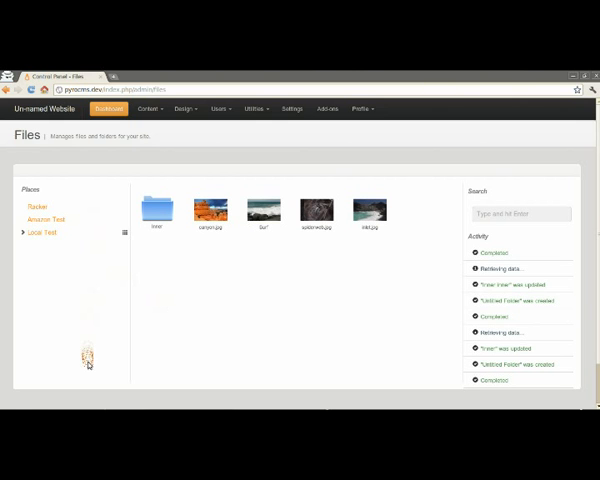
pyautogui.moveTo(236, 344)
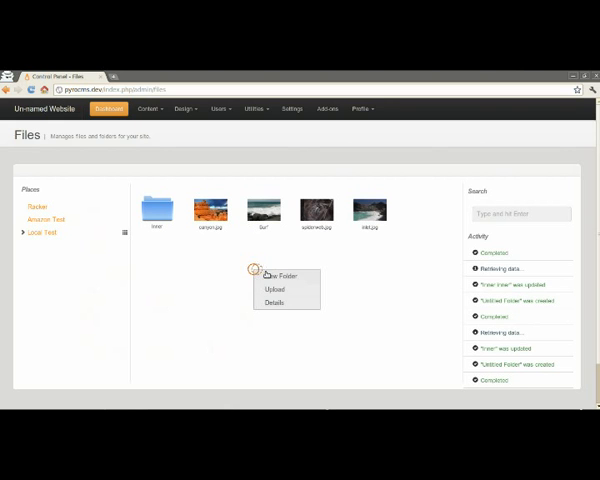
pyautogui.moveTo(282, 296)
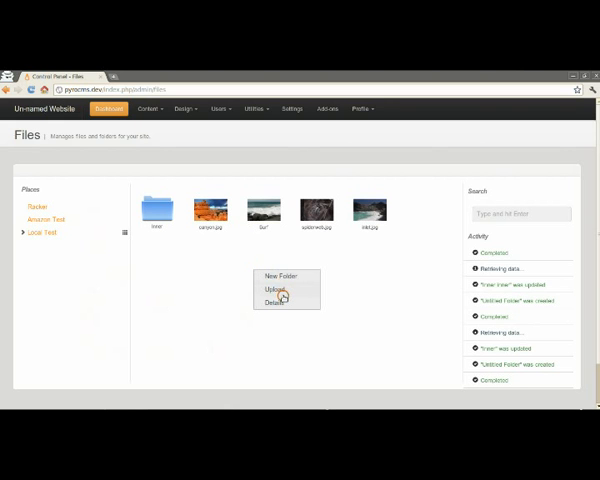
# Step: Upload three selected images and then one more image into the Local Test folder
pyautogui.click(276, 290)
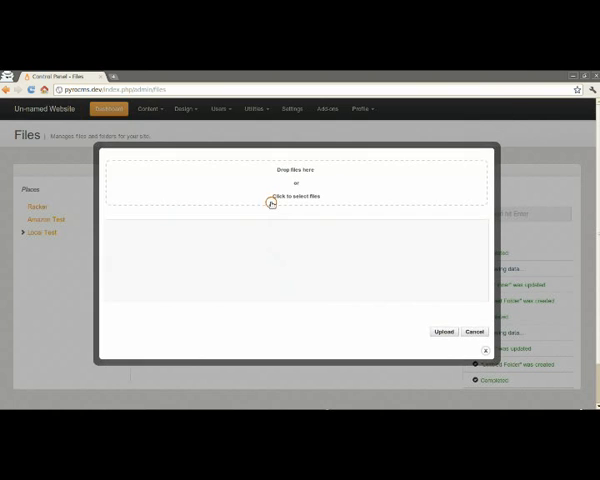
pyautogui.click(288, 196)
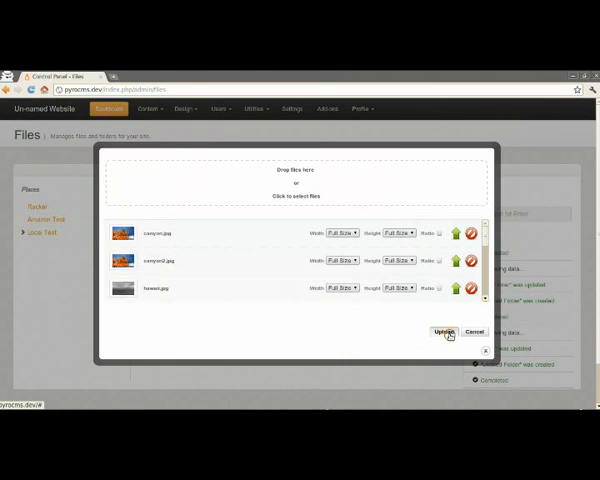
pyautogui.click(444, 332)
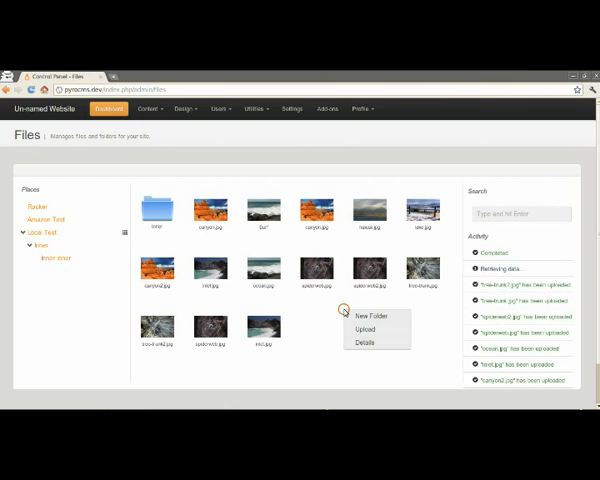
pyautogui.click(366, 330)
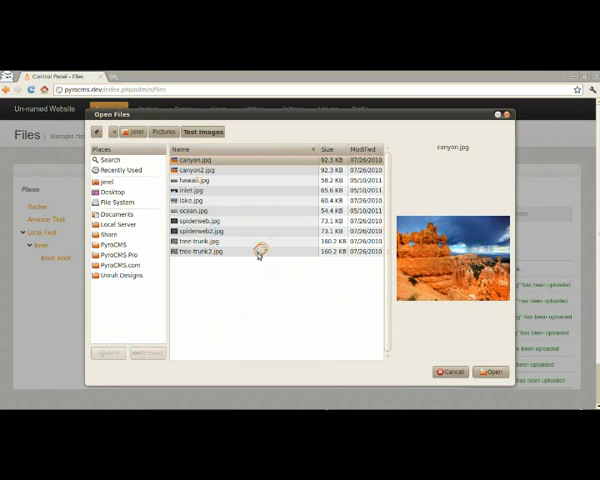
pyautogui.click(492, 370)
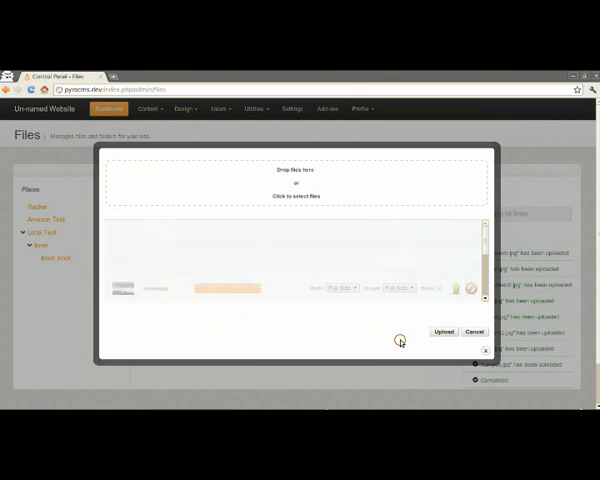
pyautogui.click(444, 332)
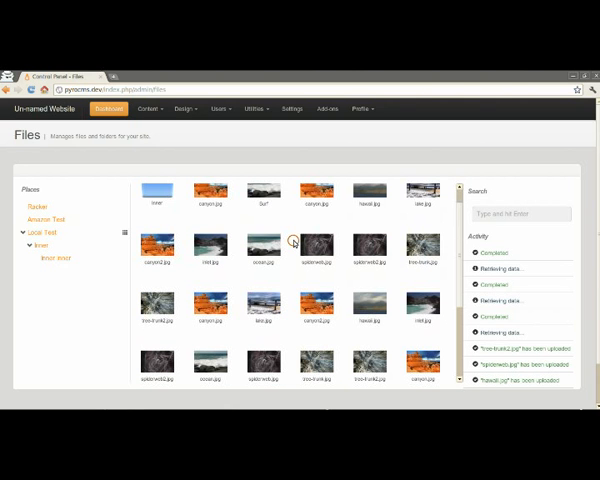
# Step: Delete a batch of the extra uploaded photos from Local Test, confirming each deletion
pyautogui.scroll(-3)
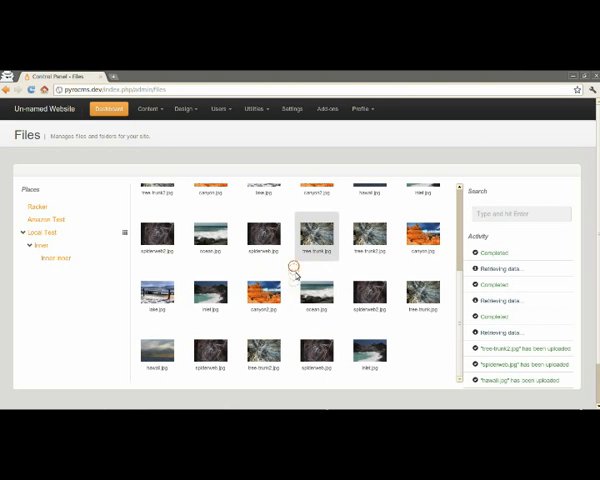
pyautogui.moveTo(432, 336)
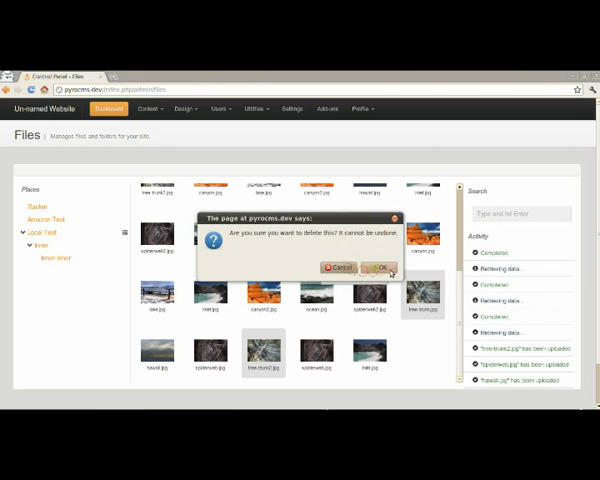
pyautogui.click(384, 268)
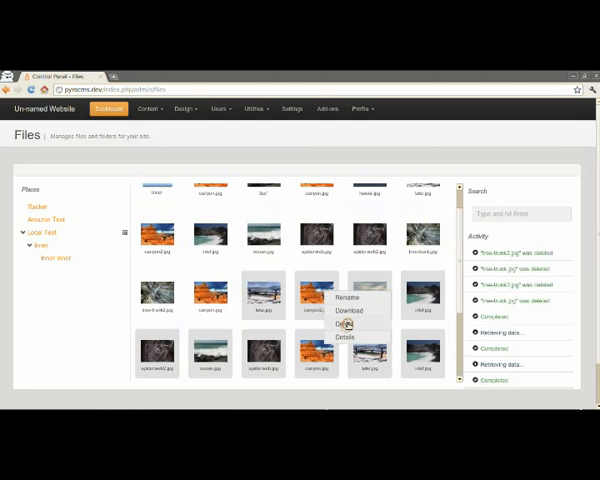
pyautogui.click(348, 324)
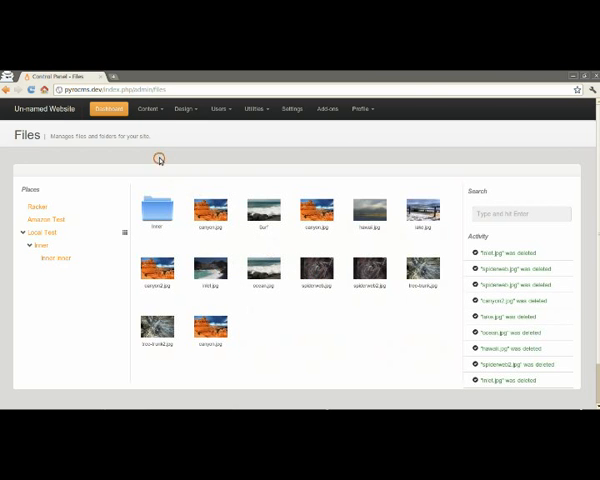
# Step: Open the Home page from the Pages list in the content editor
pyautogui.click(148, 108)
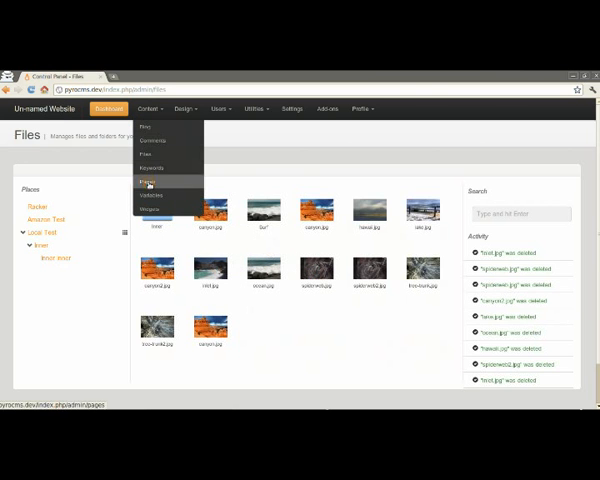
pyautogui.click(148, 182)
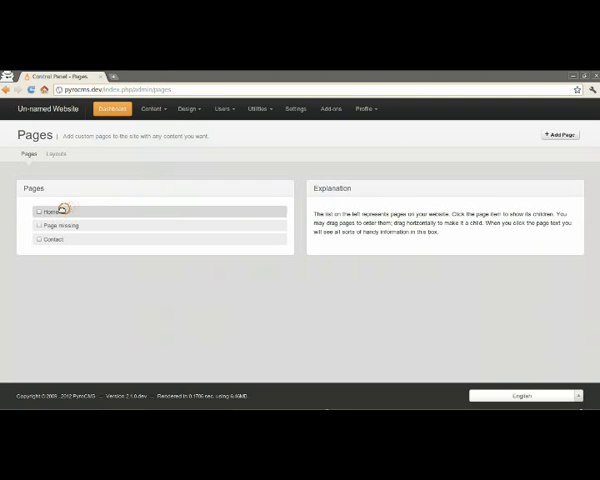
pyautogui.click(50, 212)
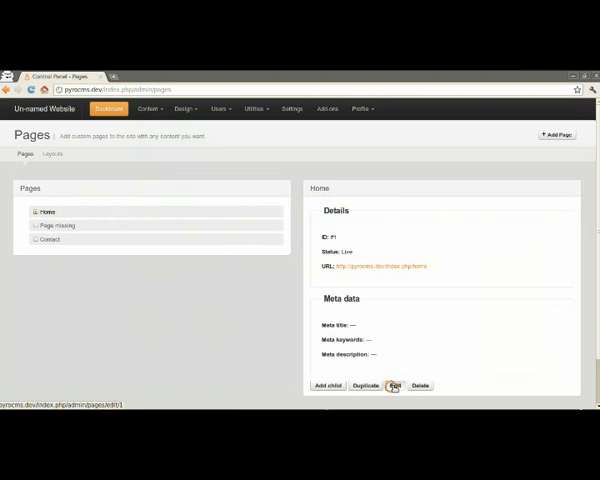
pyautogui.click(392, 386)
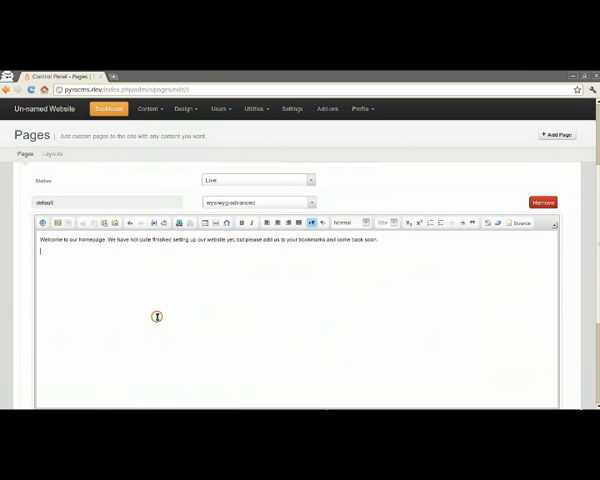
# Step: Bring up the image picker on the Local Test folder's images
pyautogui.click(68, 222)
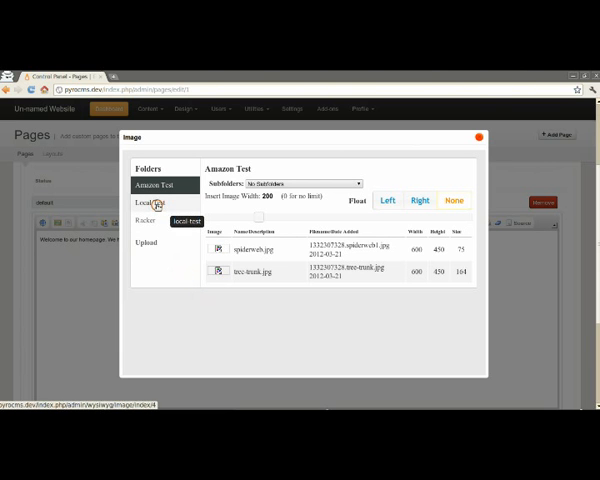
pyautogui.click(148, 204)
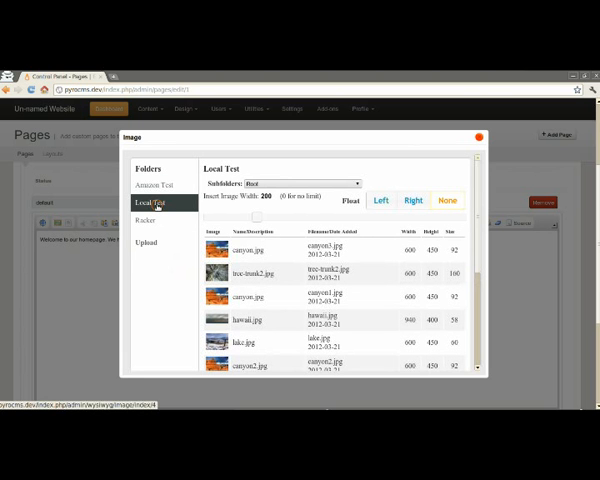
pyautogui.moveTo(152, 202)
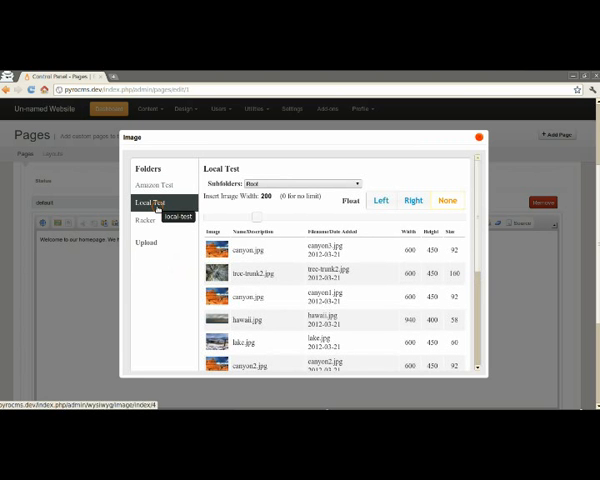
pyautogui.moveTo(364, 284)
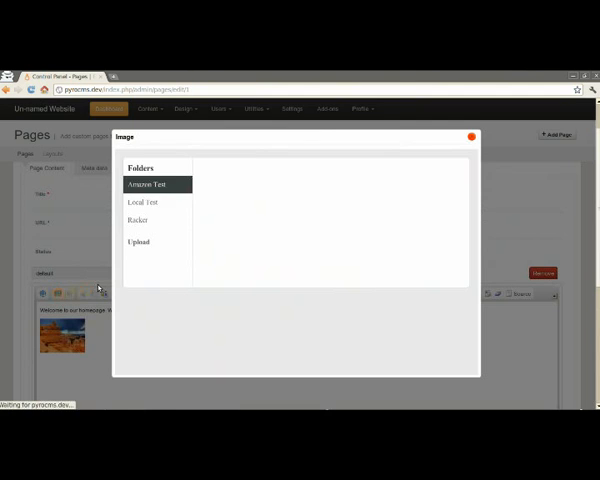
# Step: Insert an Amazon Test cloud image below the local one and reopen the picker on Amazon Test
pyautogui.click(148, 184)
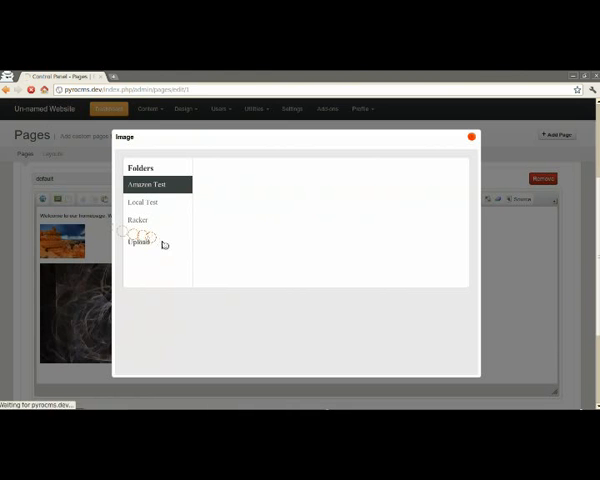
pyautogui.click(148, 184)
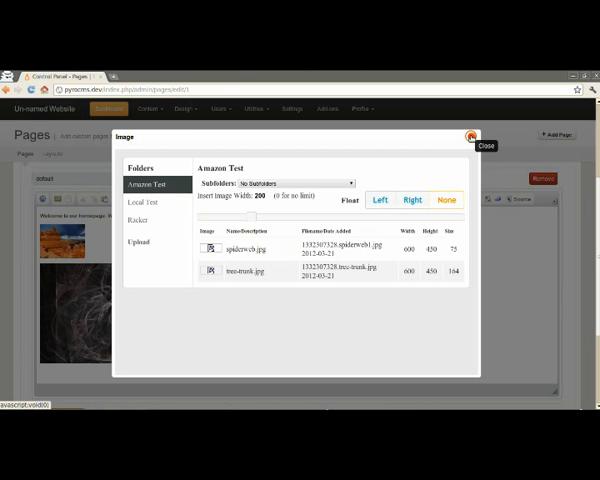
# Step: Insert a link to the Amazon Test movie file beneath the photos and save the Home page
pyautogui.click(486, 144)
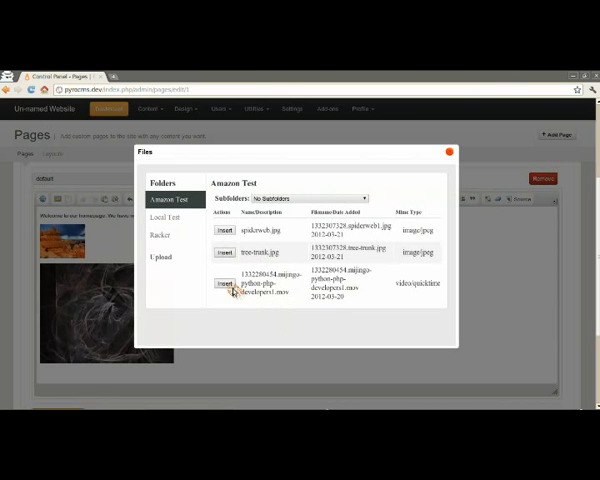
pyautogui.click(224, 284)
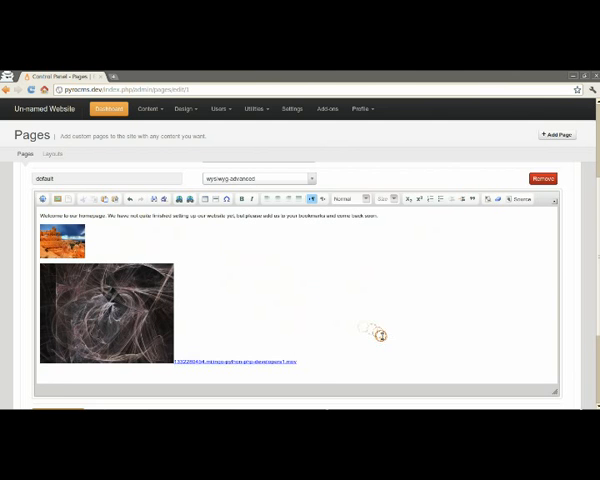
pyautogui.scroll(-3)
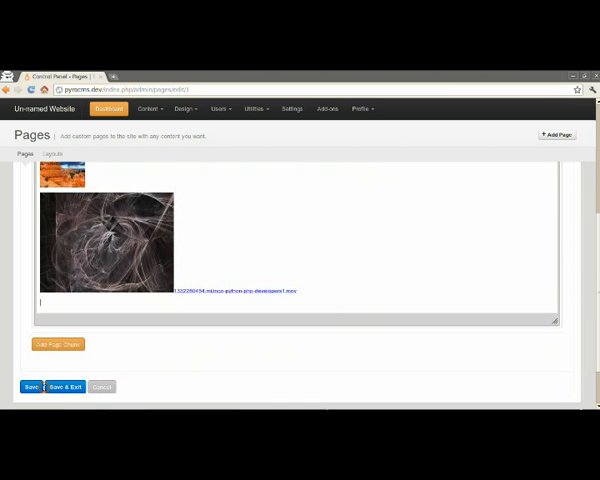
pyautogui.click(30, 388)
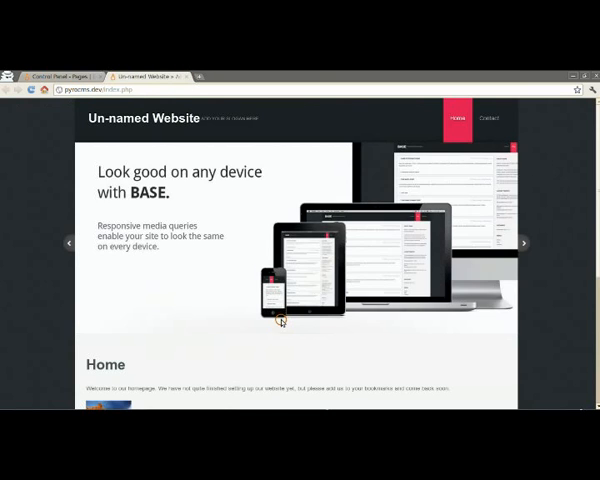
pyautogui.scroll(-3)
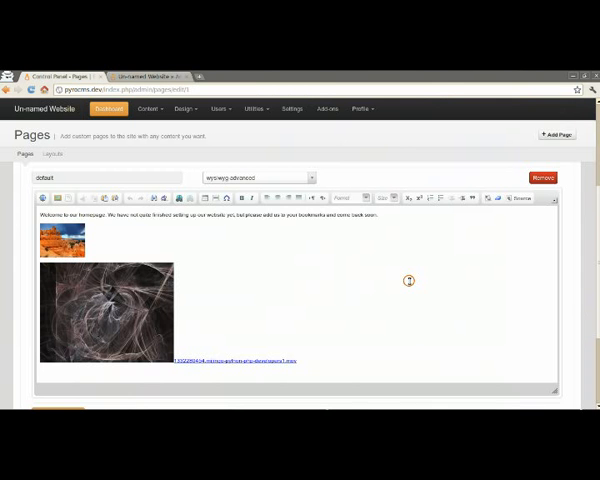
pyautogui.moveTo(376, 288)
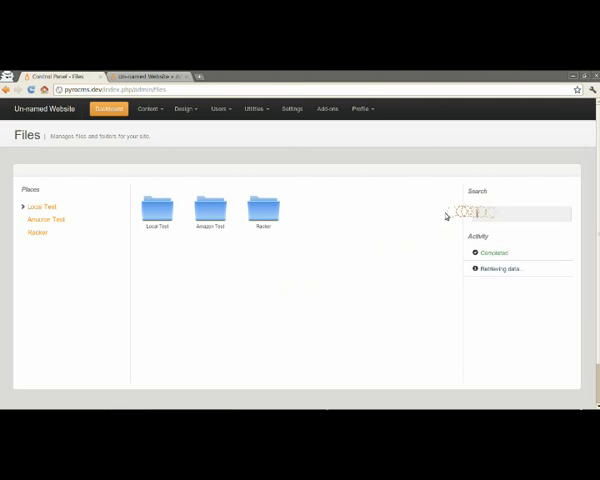
# Step: Search the Files module for 'sp', 'amazon' and 'rackspace', then clear the search
pyautogui.write('sp')
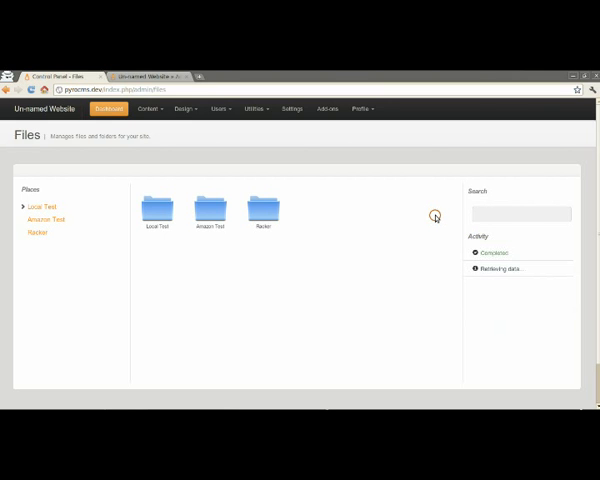
pyautogui.click(520, 212)
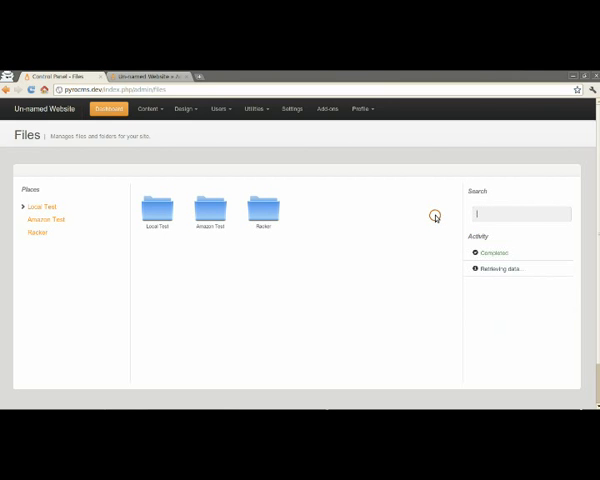
pyautogui.write('amazon')
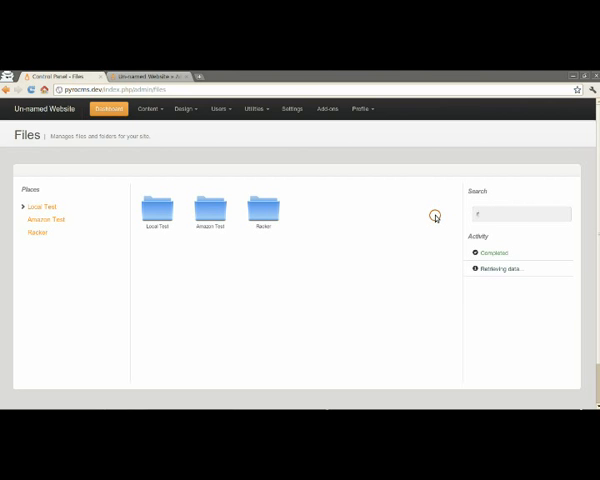
pyautogui.write('rackspace')
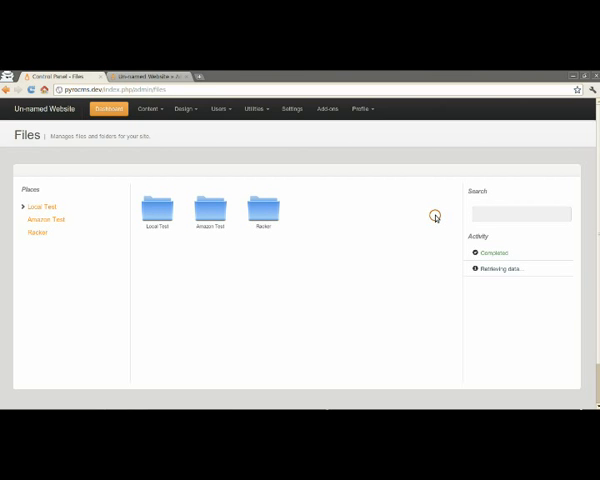
pyautogui.click(520, 212)
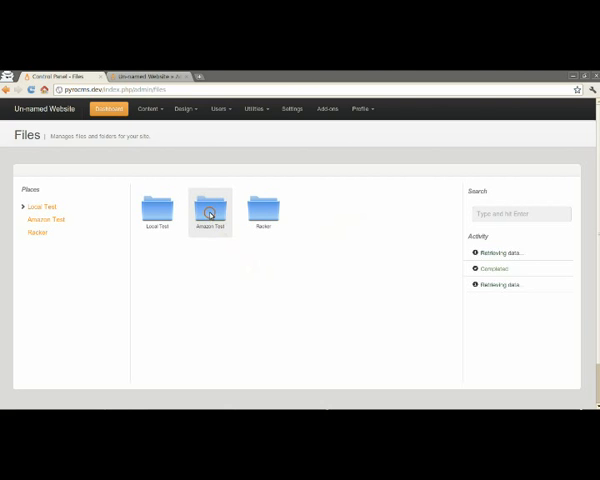
# Step: Inside the Amazon Test folder, view the Details of its Test subfolder
pyautogui.doubleClick(210, 210)
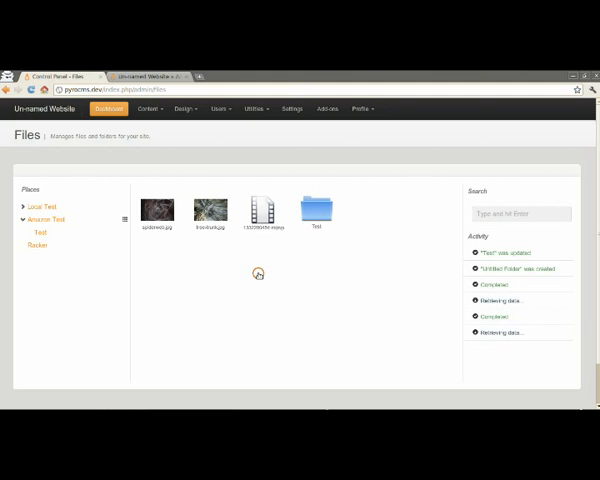
pyautogui.rightClick(316, 210)
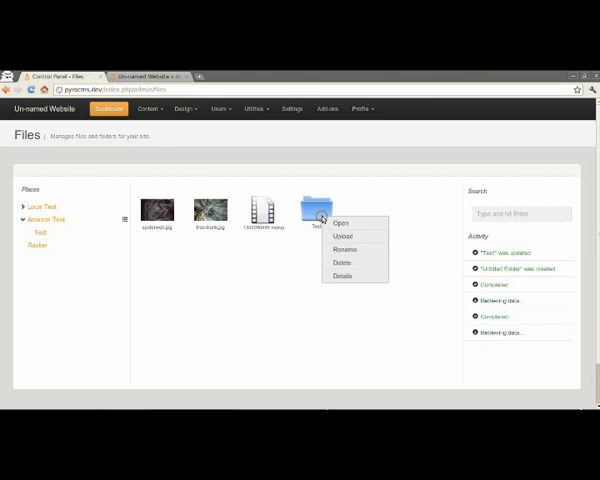
pyautogui.click(342, 276)
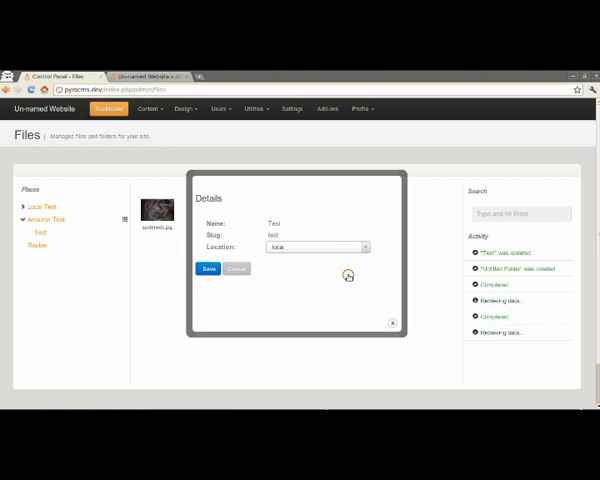
# Step: Set the Test subfolder's storage location to rackspace-cf and dismiss the details
pyautogui.click(318, 246)
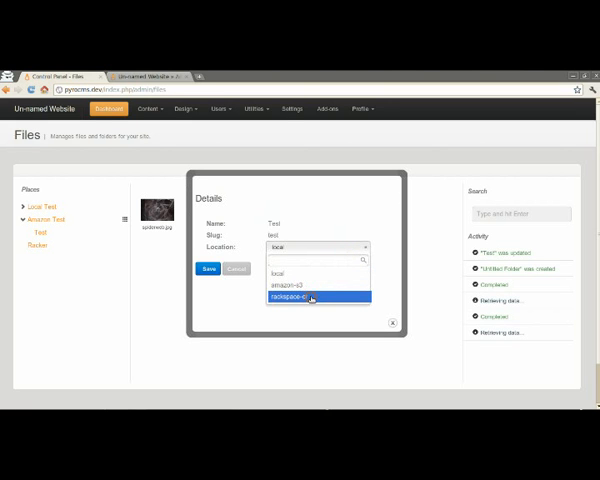
pyautogui.click(310, 296)
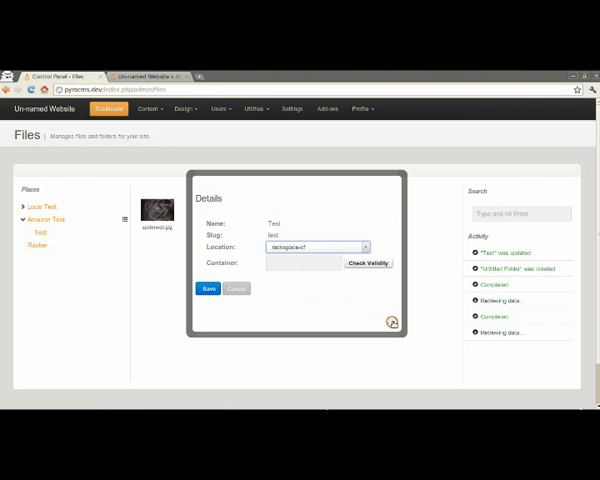
pyautogui.click(208, 288)
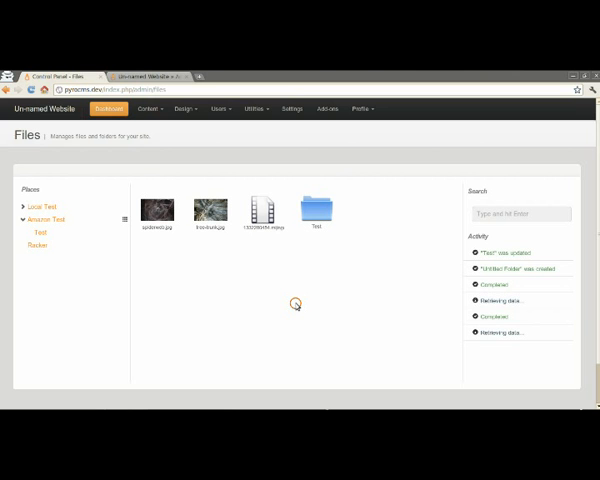
pyautogui.moveTo(420, 396)
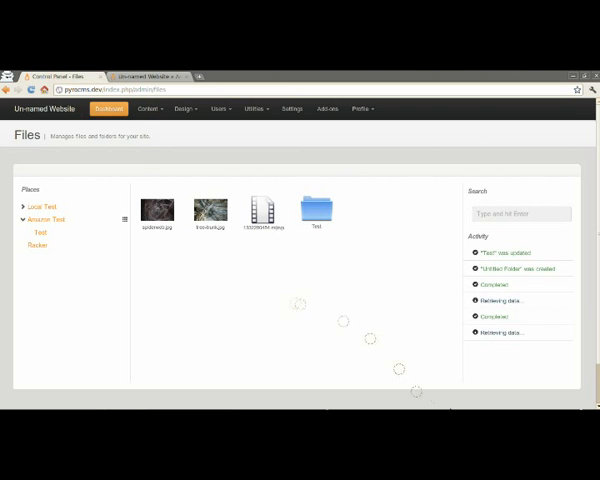